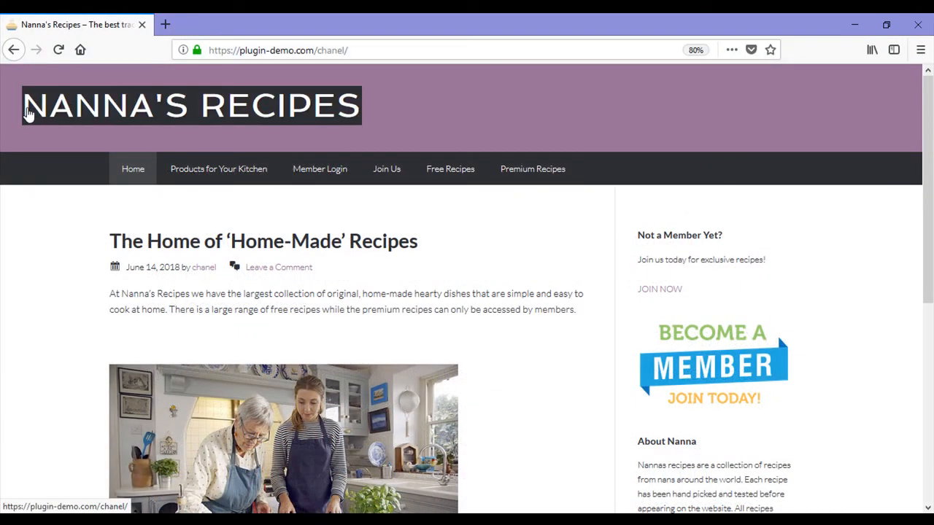
{"action": "mouse_move", "coordinate": [41, 212]}
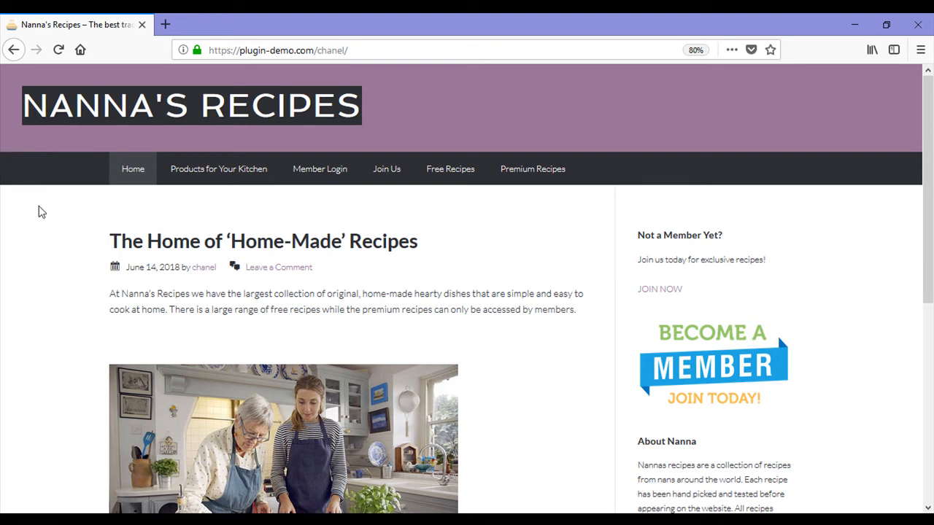
{"action": "mouse_move", "coordinate": [513, 182]}
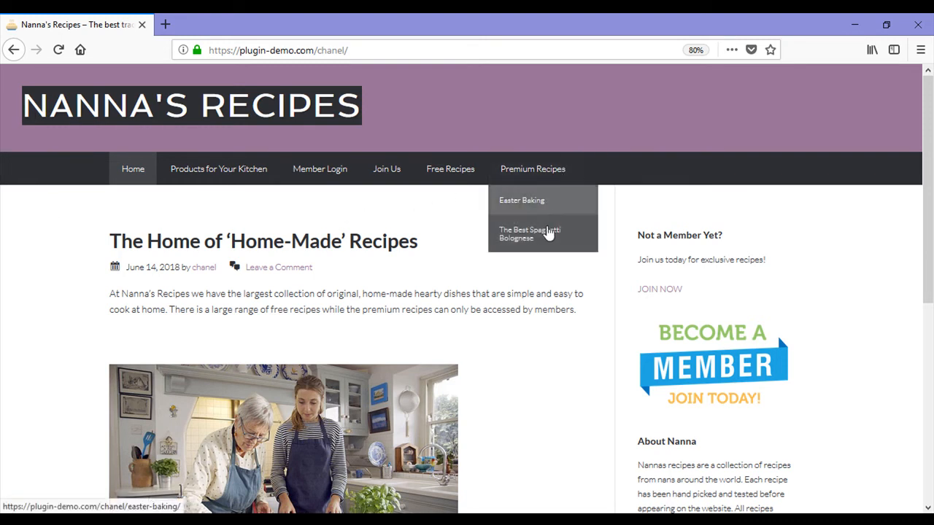
- Open The Best Spaghetti Bolognese from the Premium Recipes menu
{"action": "left_click", "coordinate": [529, 233]}
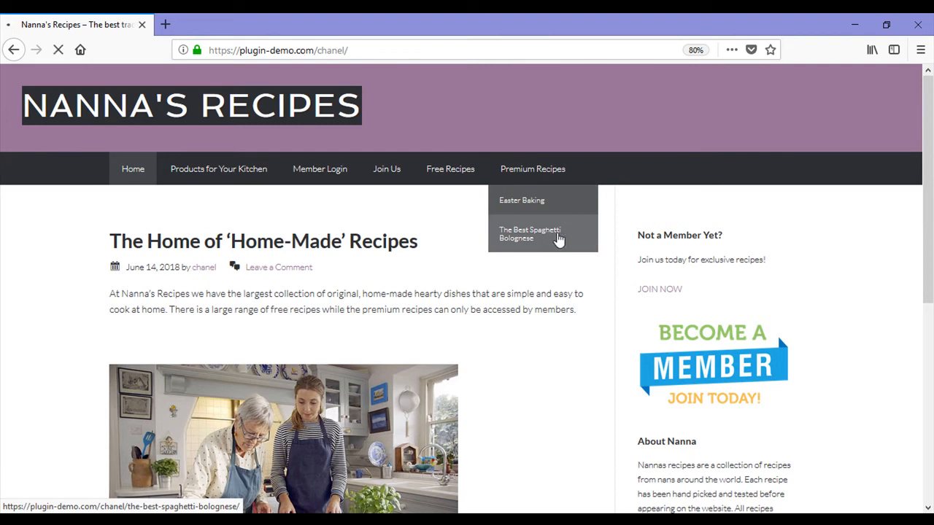
- Load the Bolognese page showing only the 'Please Login to view this content' notice
{"action": "left_click", "coordinate": [529, 234]}
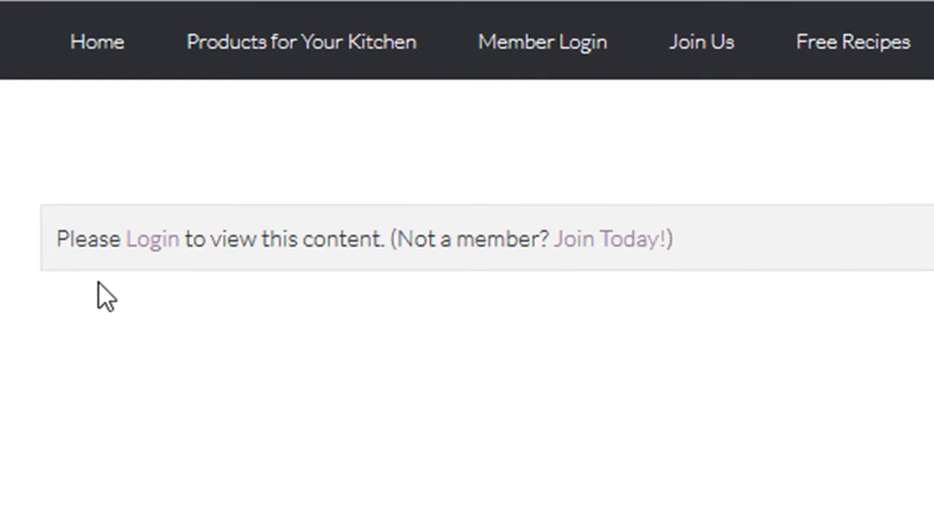
{"action": "mouse_move", "coordinate": [152, 240]}
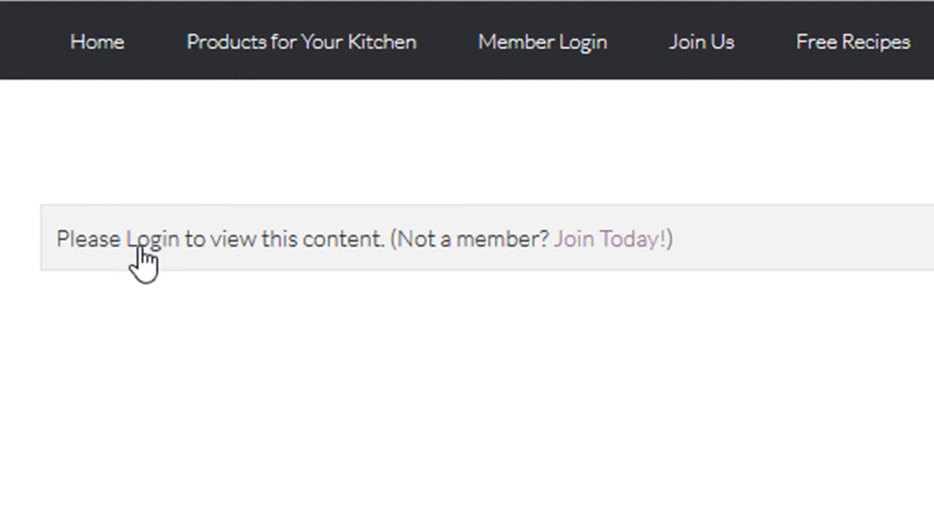
{"action": "mouse_move", "coordinate": [514, 306]}
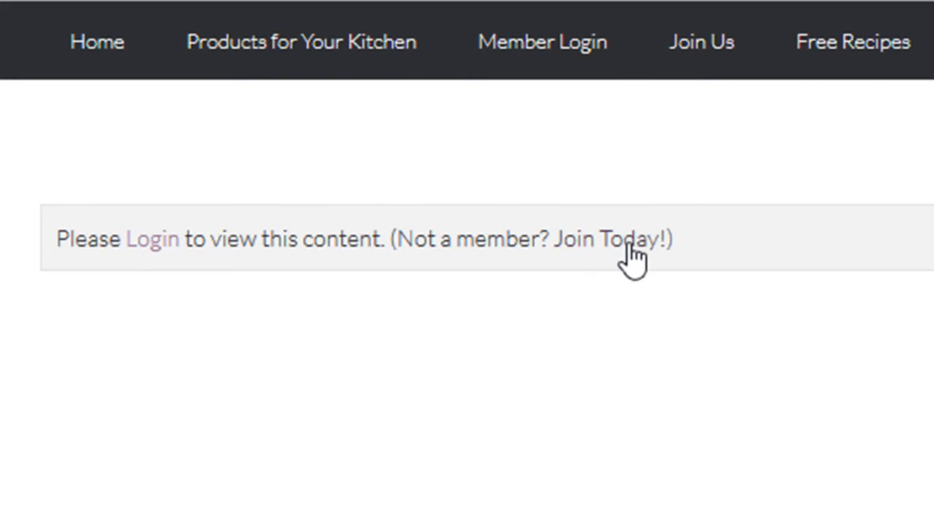
- Follow the 'Join Today!' link and read through the Join Us membership options
{"action": "left_click", "coordinate": [608, 239]}
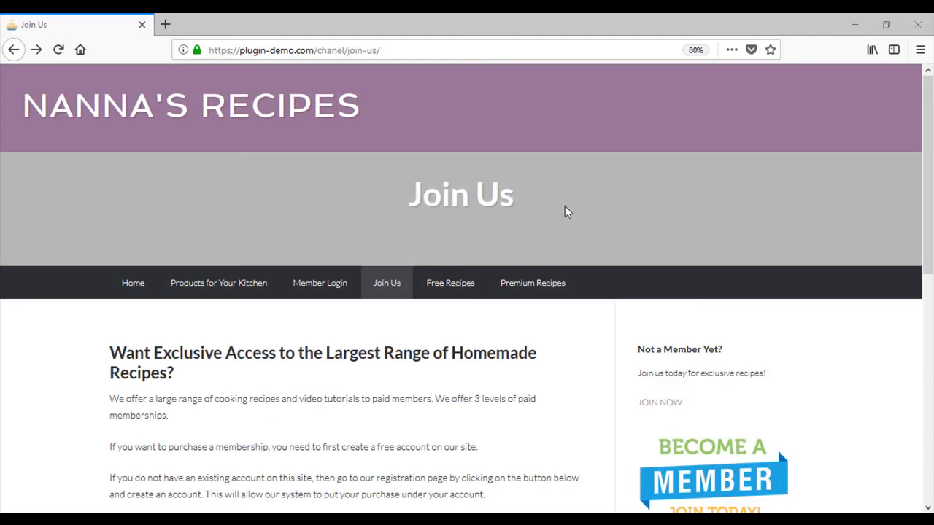
{"action": "scroll", "scroll_direction": "down", "scroll_amount": 3}
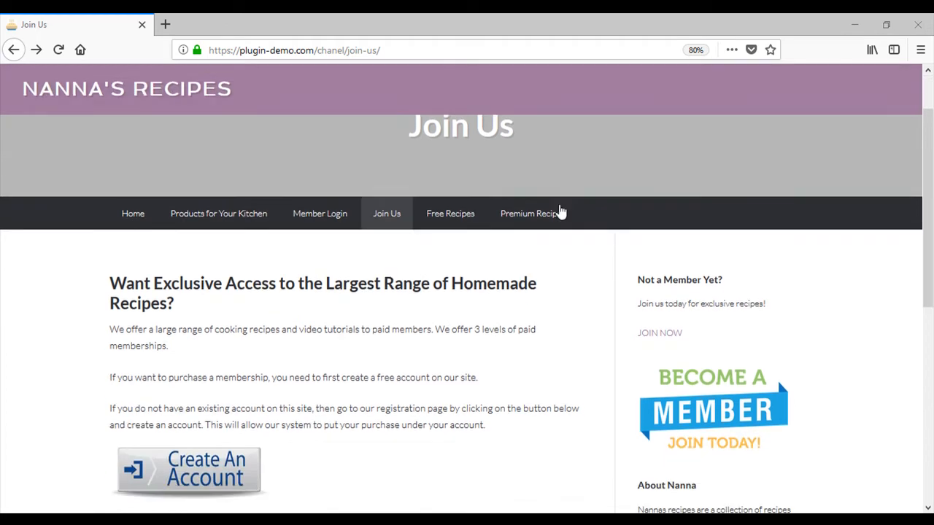
{"action": "scroll", "scroll_direction": "down", "scroll_amount": 3}
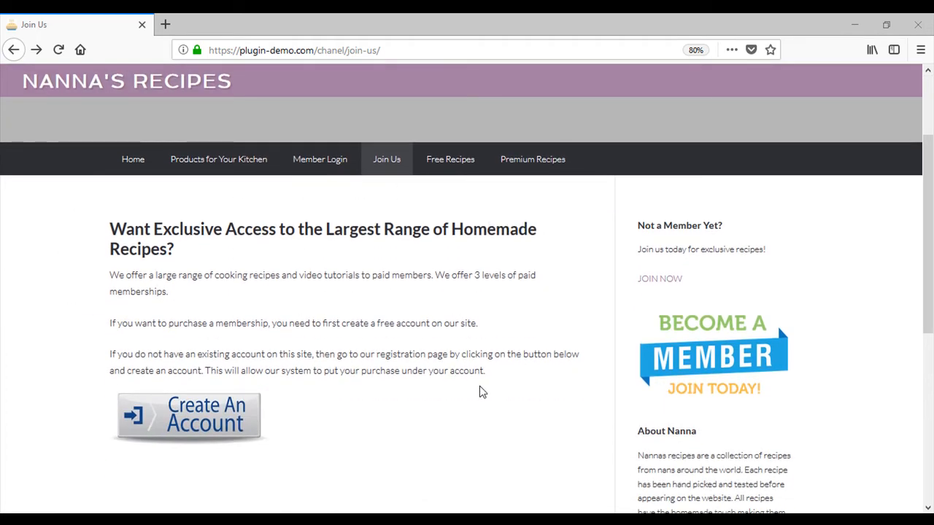
{"action": "mouse_move", "coordinate": [474, 391]}
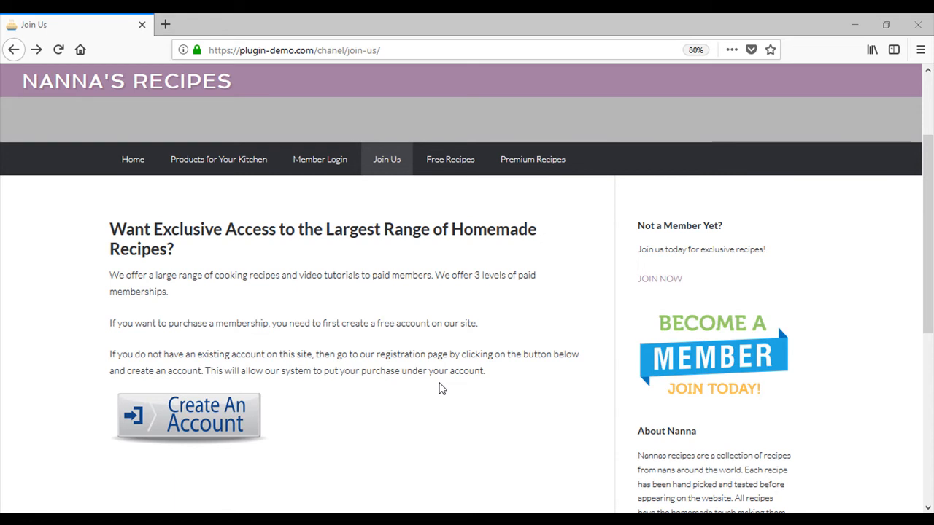
{"action": "mouse_move", "coordinate": [517, 192]}
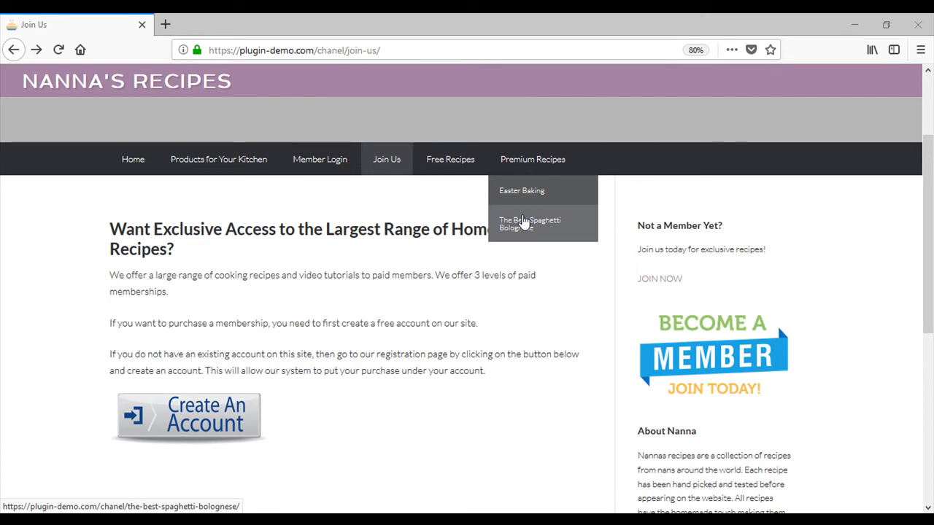
{"action": "mouse_move", "coordinate": [254, 425]}
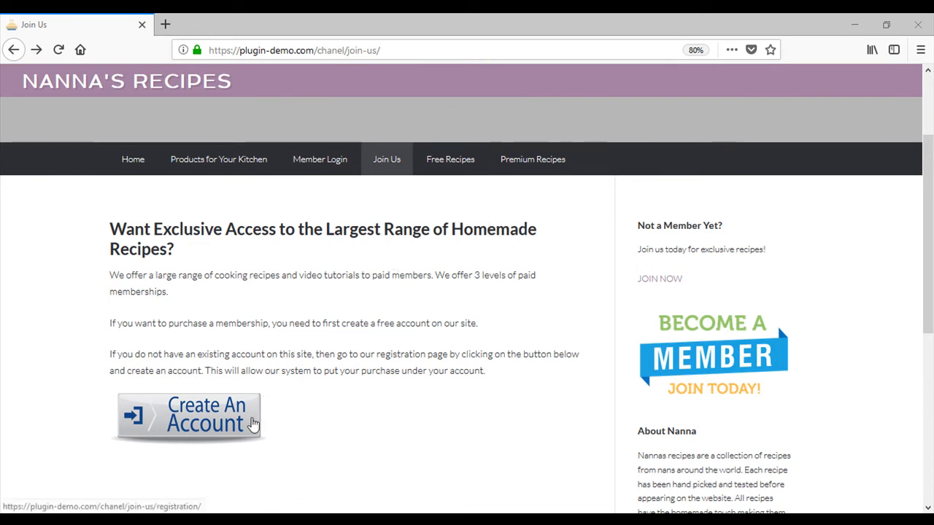
- Start a free account and enter the username, password and gmaill.com email
{"action": "left_click", "coordinate": [188, 417]}
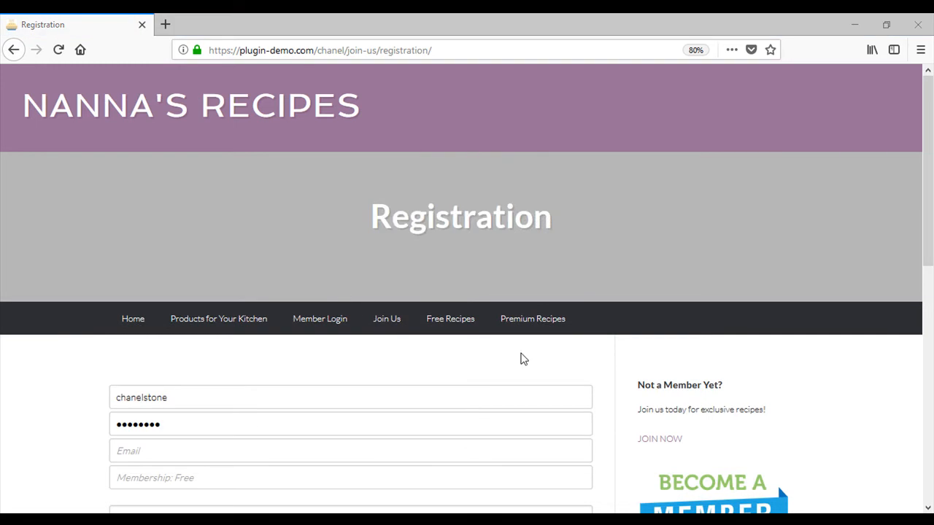
{"action": "scroll", "scroll_direction": "down", "scroll_amount": 3}
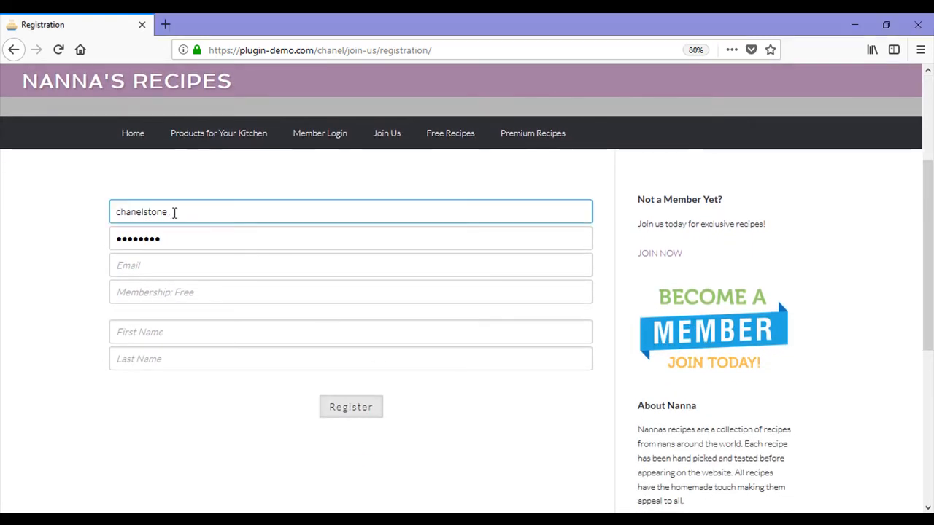
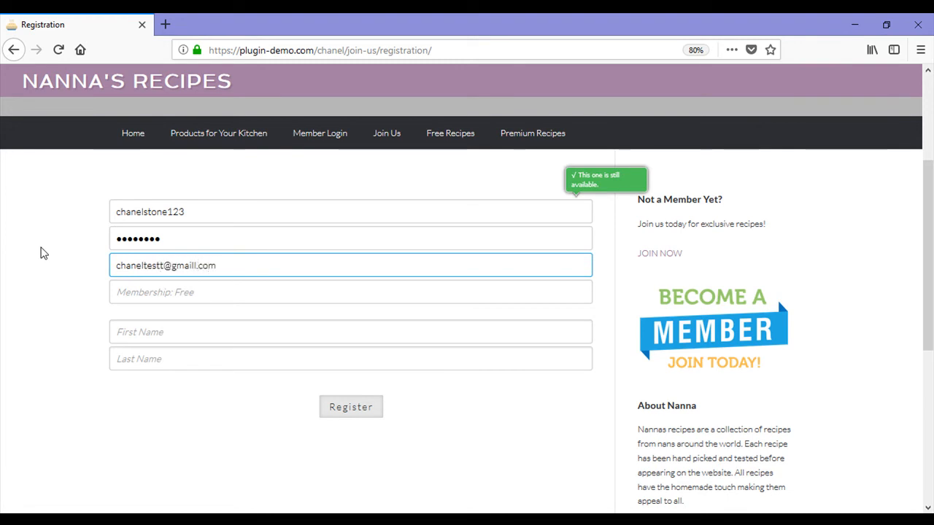
{"action": "left_click", "coordinate": [351, 292]}
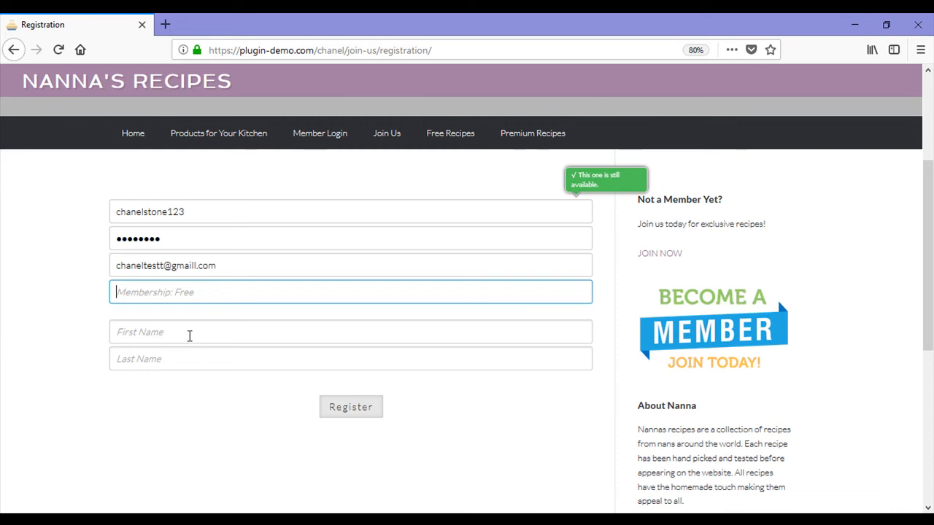
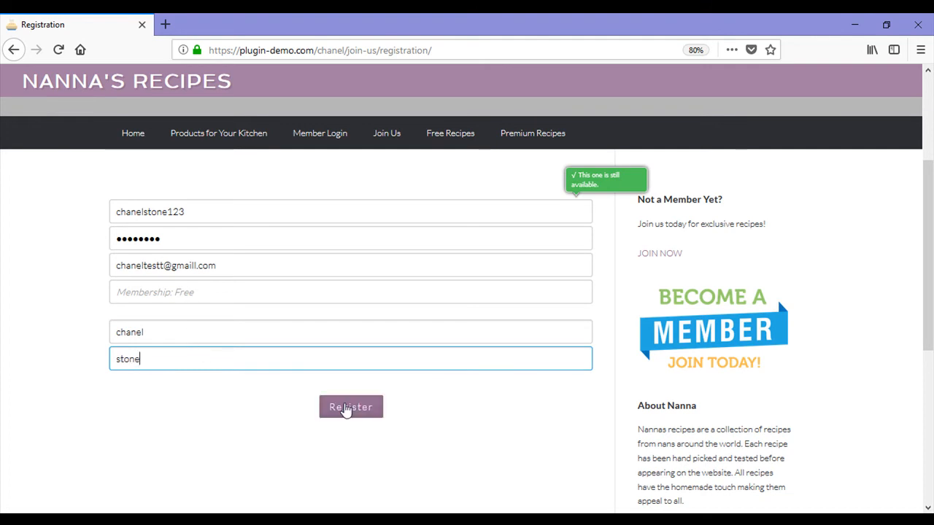
{"action": "left_click", "coordinate": [350, 406]}
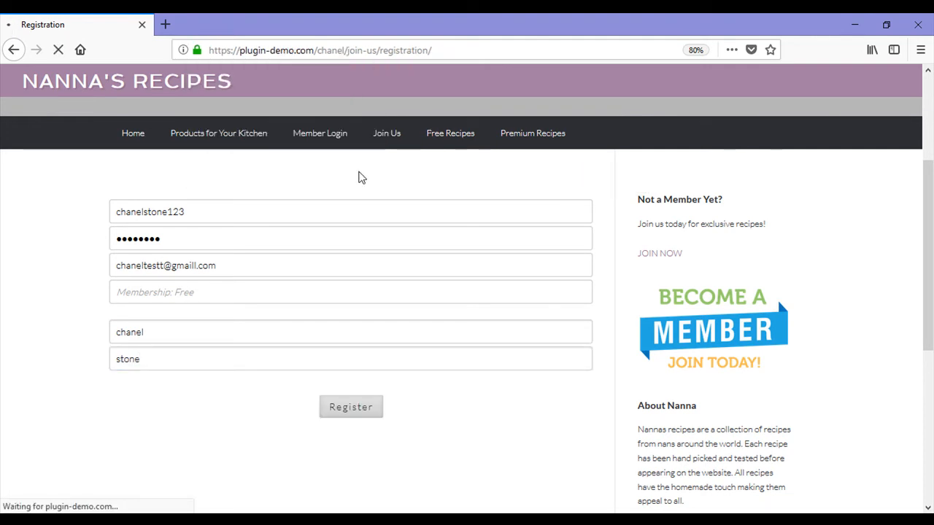
{"action": "left_click", "coordinate": [350, 406]}
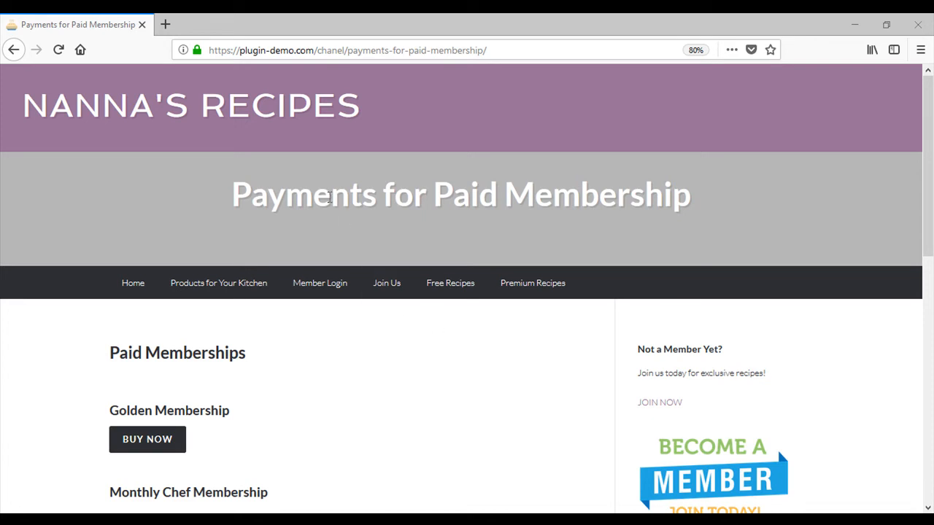
{"action": "mouse_move", "coordinate": [665, 284]}
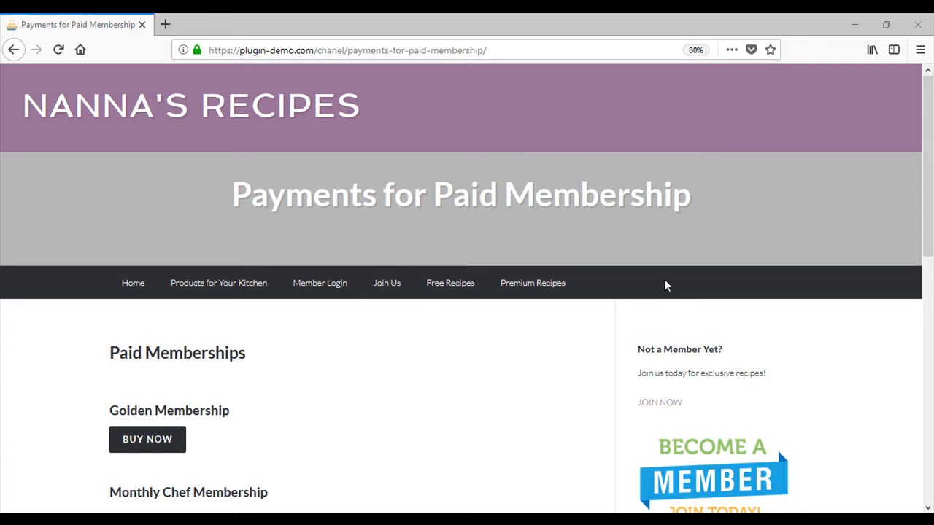
{"action": "mouse_move", "coordinate": [380, 380]}
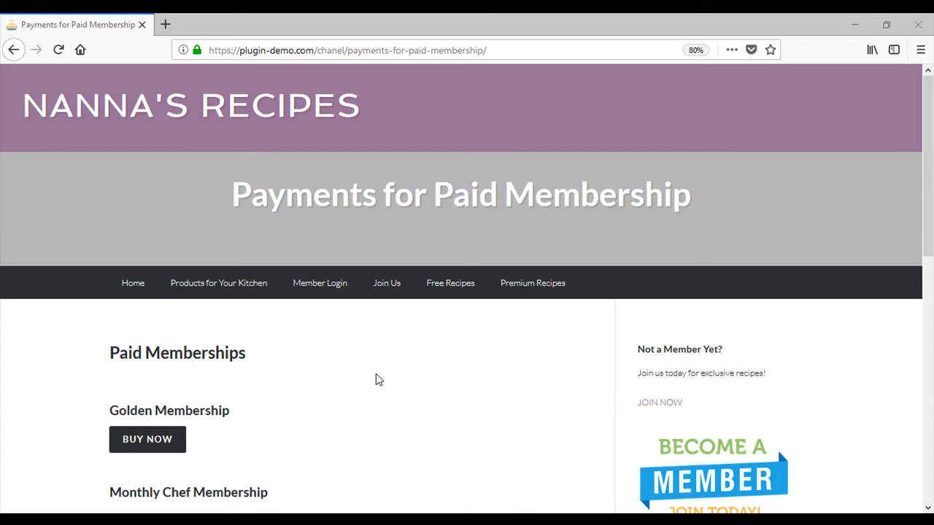
{"action": "scroll", "scroll_direction": "down", "scroll_amount": 3}
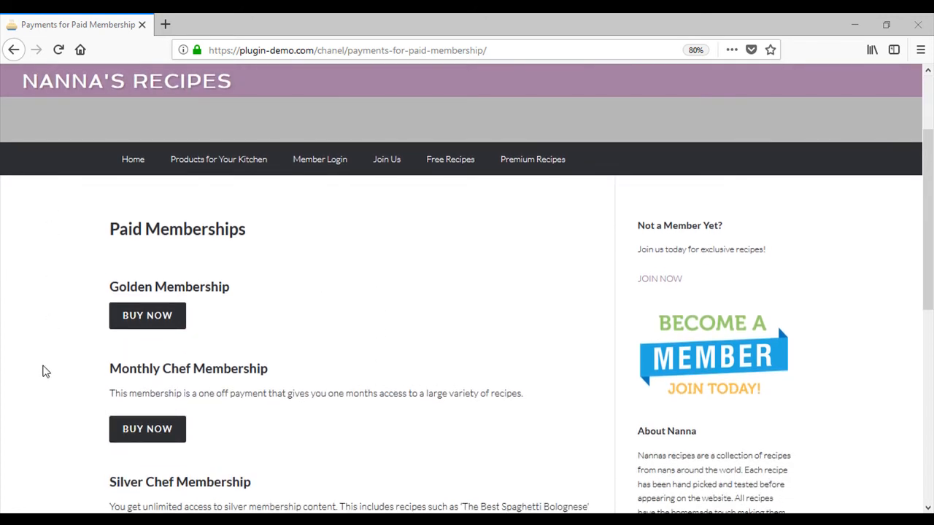
{"action": "scroll", "scroll_direction": "down", "scroll_amount": 3}
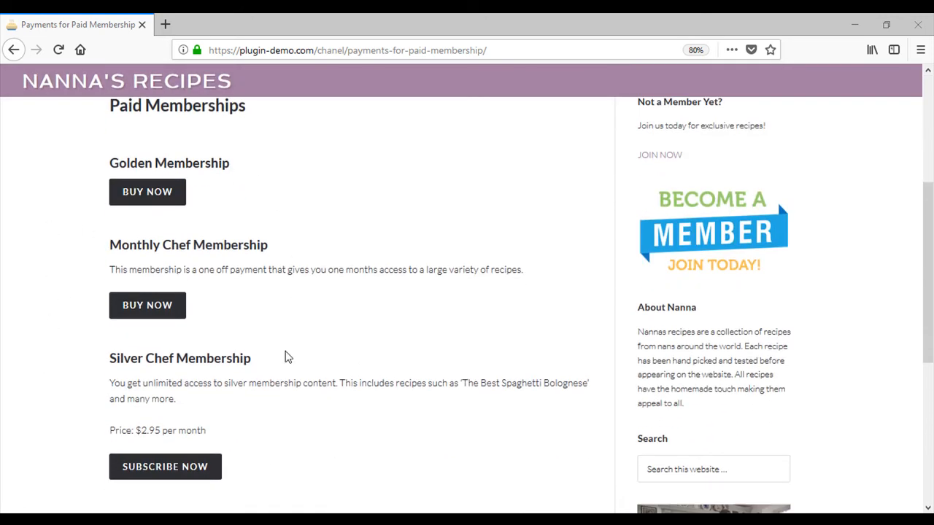
{"action": "scroll", "scroll_direction": "down", "scroll_amount": 3}
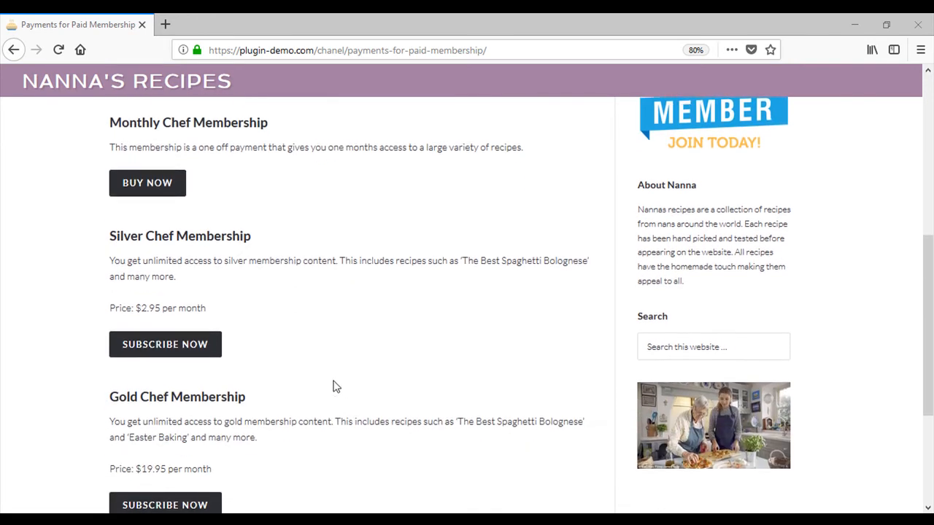
{"action": "scroll", "scroll_direction": "down", "scroll_amount": 3}
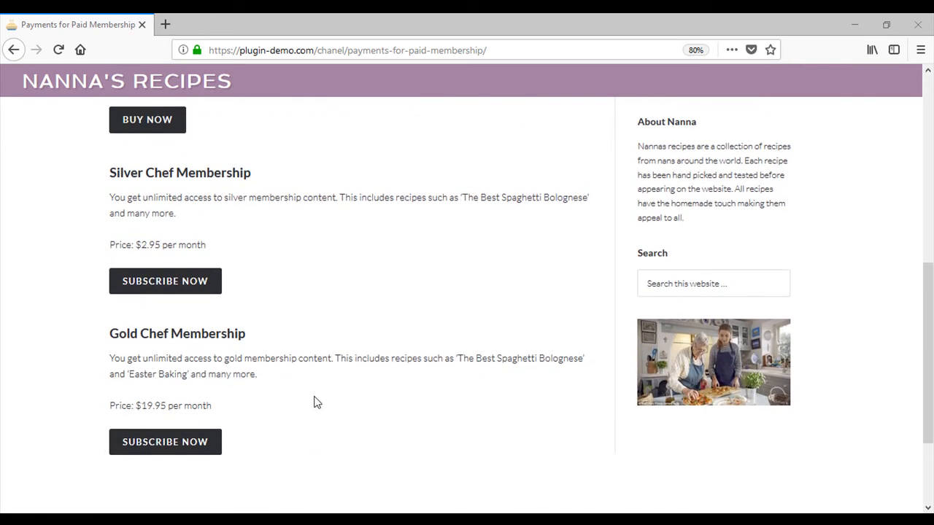
{"action": "scroll", "scroll_direction": "up", "scroll_amount": 3}
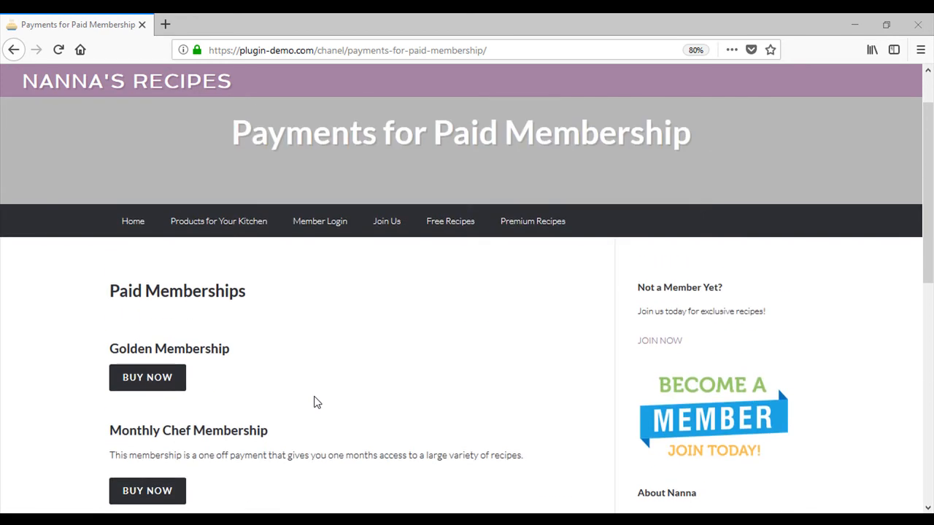
{"action": "mouse_move", "coordinate": [380, 294]}
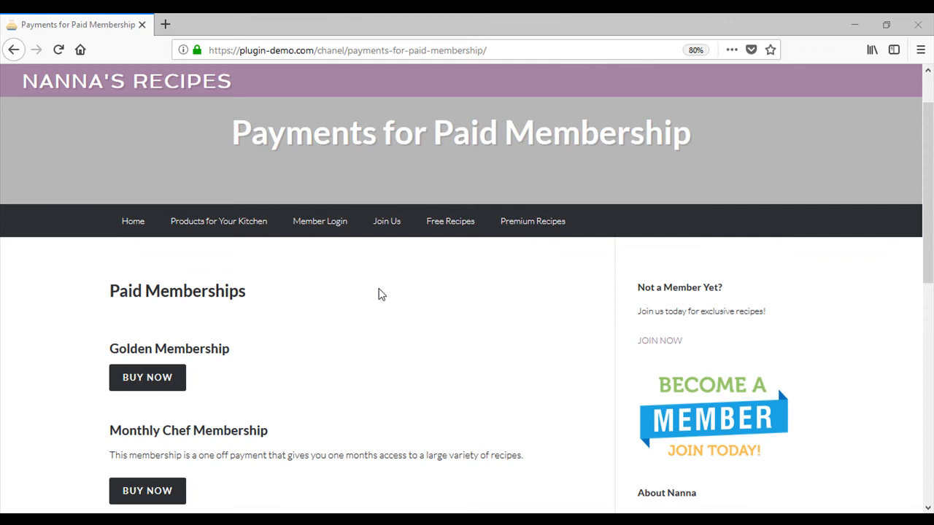
{"action": "mouse_move", "coordinate": [147, 376]}
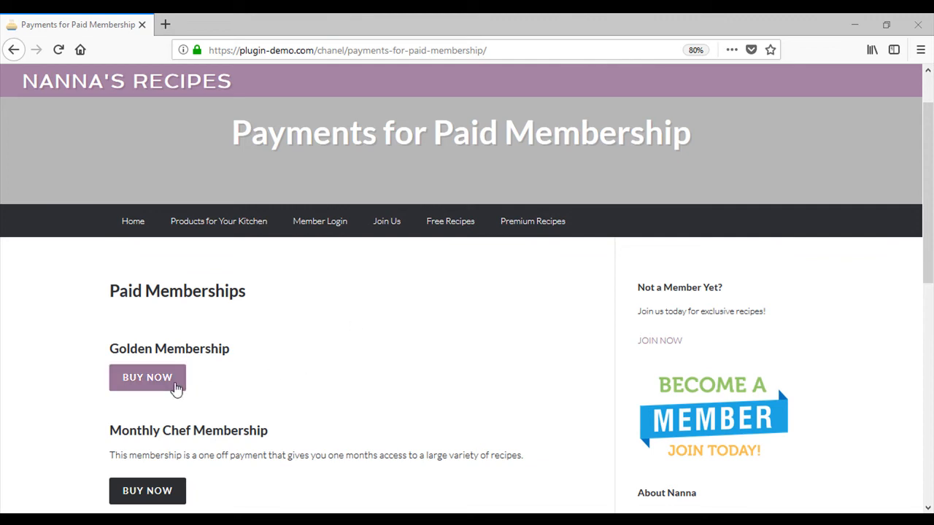
- Buy the Golden Membership, log in to PayPal and pay the $0.01 USD
{"action": "left_click", "coordinate": [146, 377]}
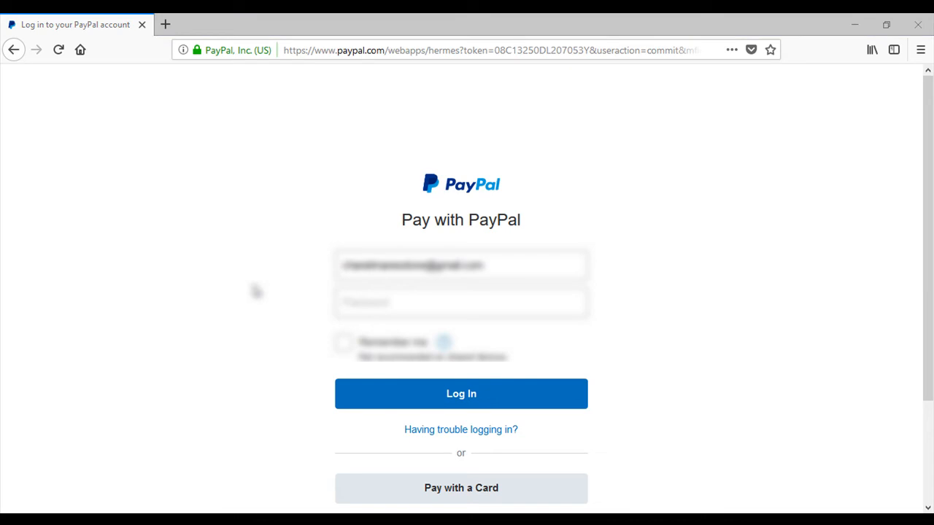
{"action": "left_click", "coordinate": [461, 302]}
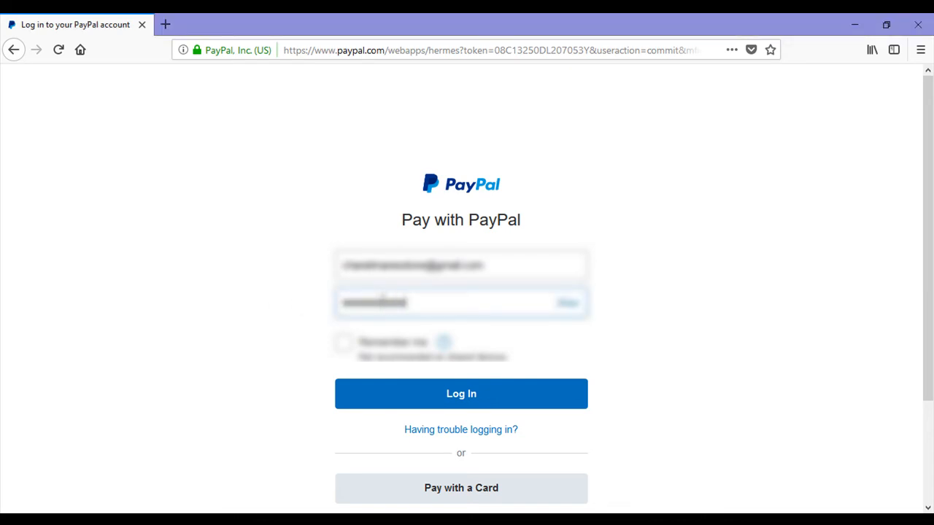
{"action": "left_click", "coordinate": [461, 394]}
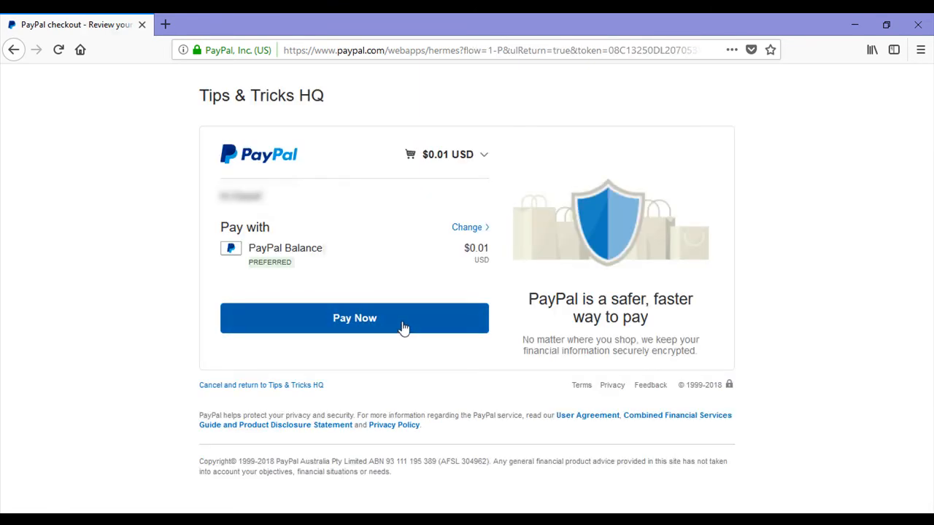
{"action": "left_click", "coordinate": [355, 318]}
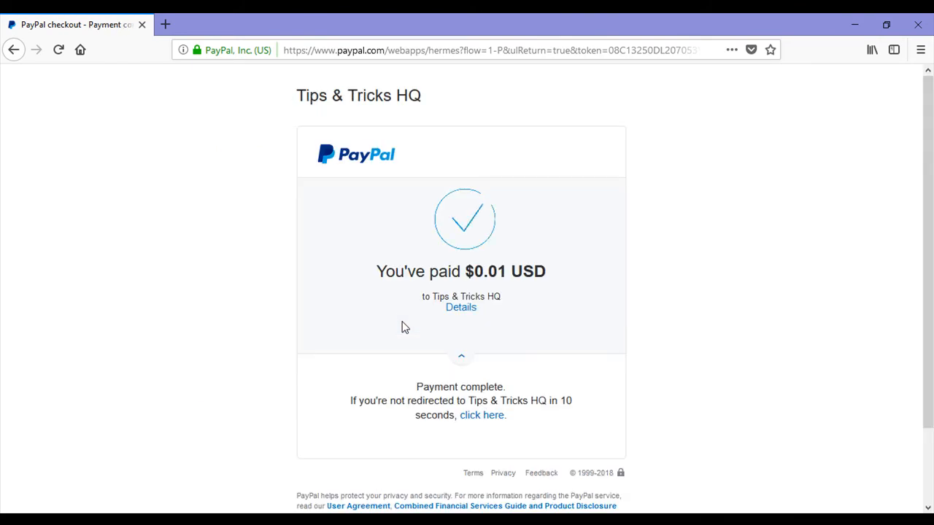
{"action": "mouse_move", "coordinate": [358, 275]}
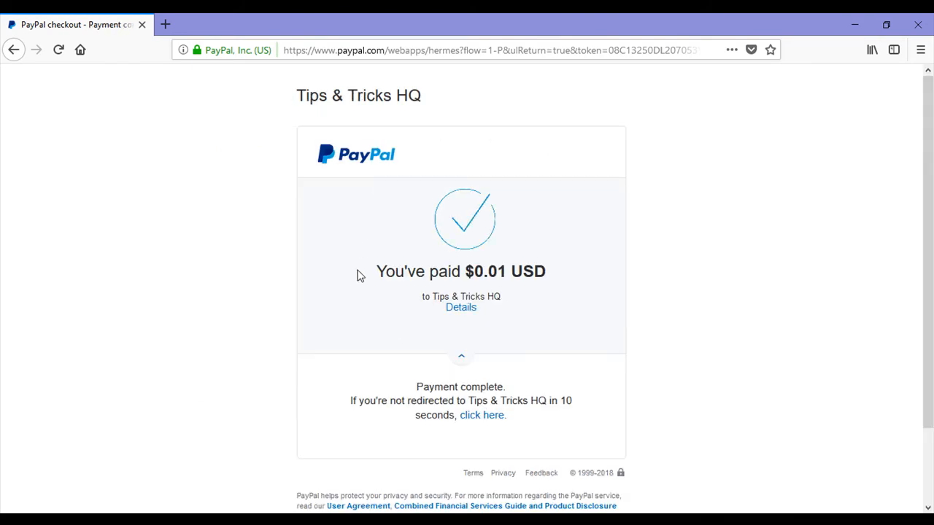
- Return to Nanna's Recipes and view the full Bolognese recipe as the new member
{"action": "left_click", "coordinate": [482, 414]}
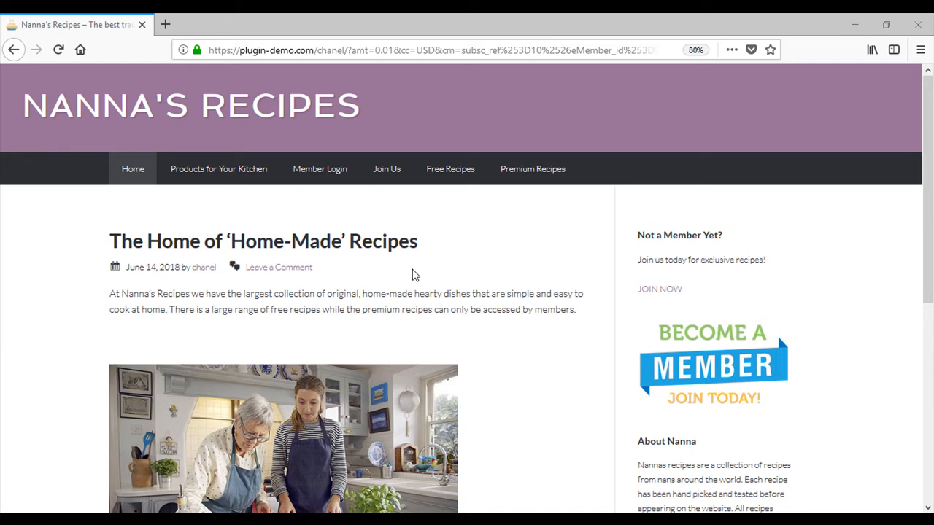
{"action": "mouse_move", "coordinate": [436, 195]}
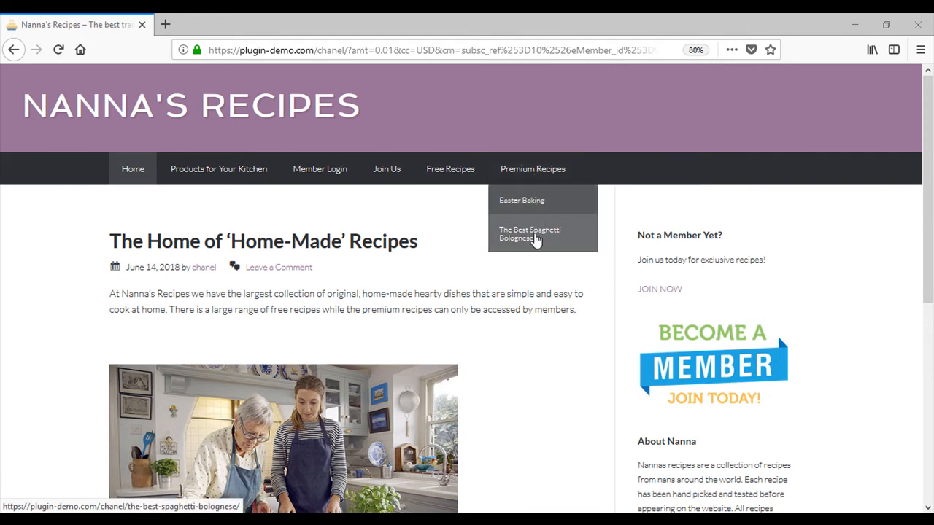
{"action": "left_click", "coordinate": [530, 233]}
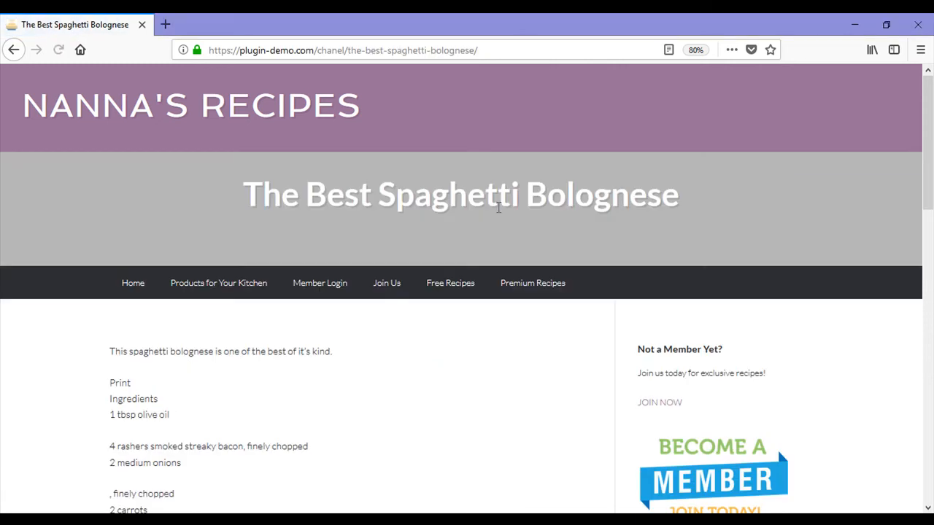
{"action": "scroll", "scroll_direction": "down", "scroll_amount": 3}
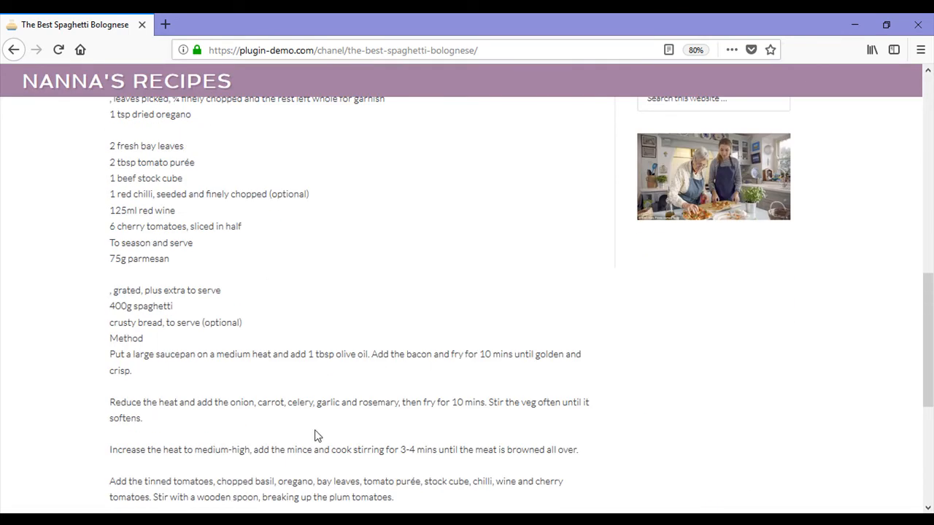
{"action": "scroll", "scroll_direction": "up", "scroll_amount": 3}
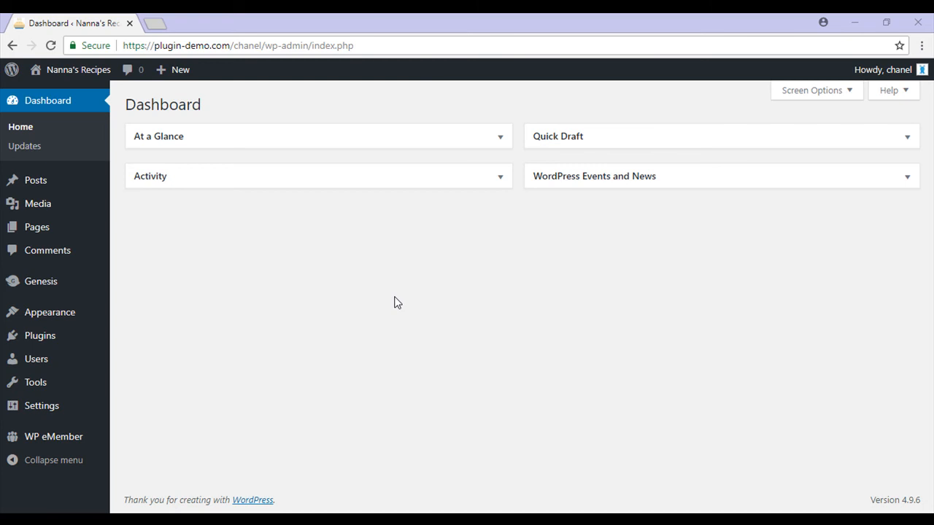
{"action": "mouse_move", "coordinate": [395, 342]}
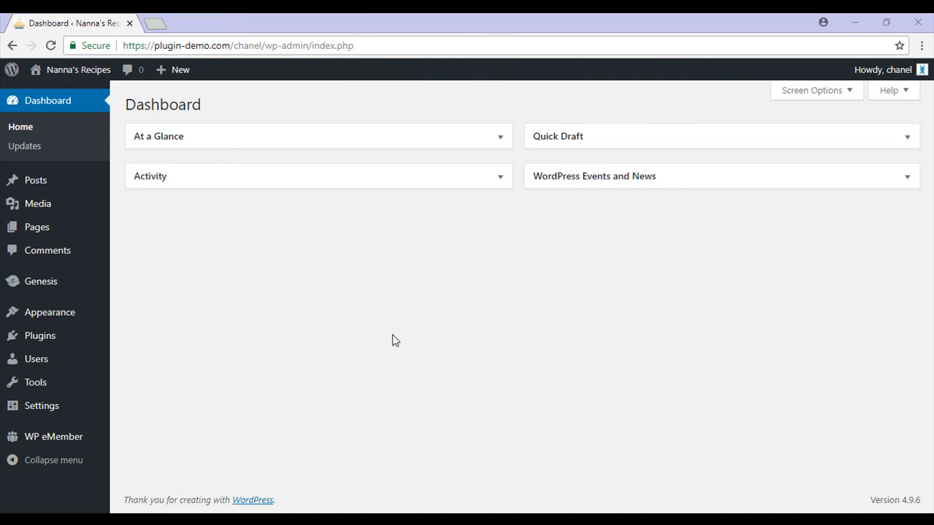
{"action": "mouse_move", "coordinate": [53, 436]}
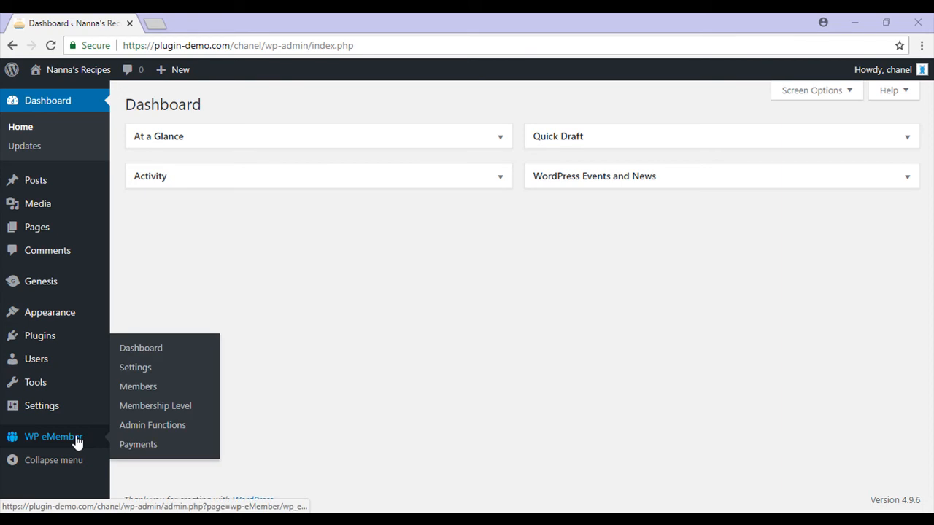
- Expand the WP eMember plugin's sections in the admin sidebar
{"action": "left_click", "coordinate": [155, 406]}
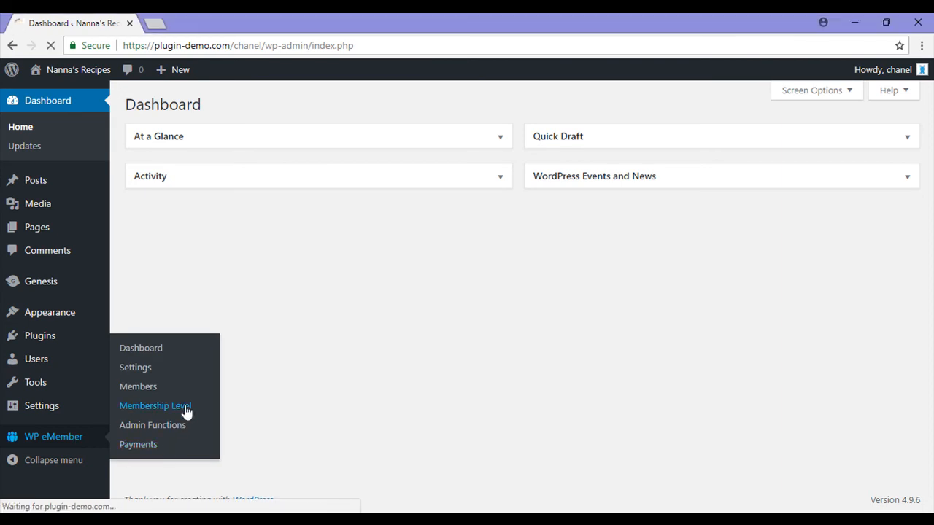
- Add a Golden Member level with a 1-month expiry on the Membership Level page
{"action": "left_click", "coordinate": [155, 406]}
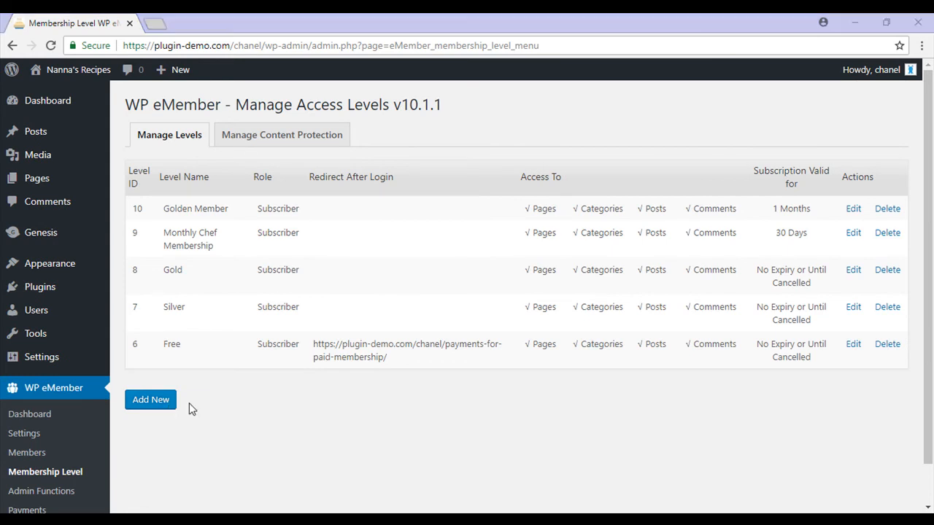
{"action": "mouse_move", "coordinate": [181, 372]}
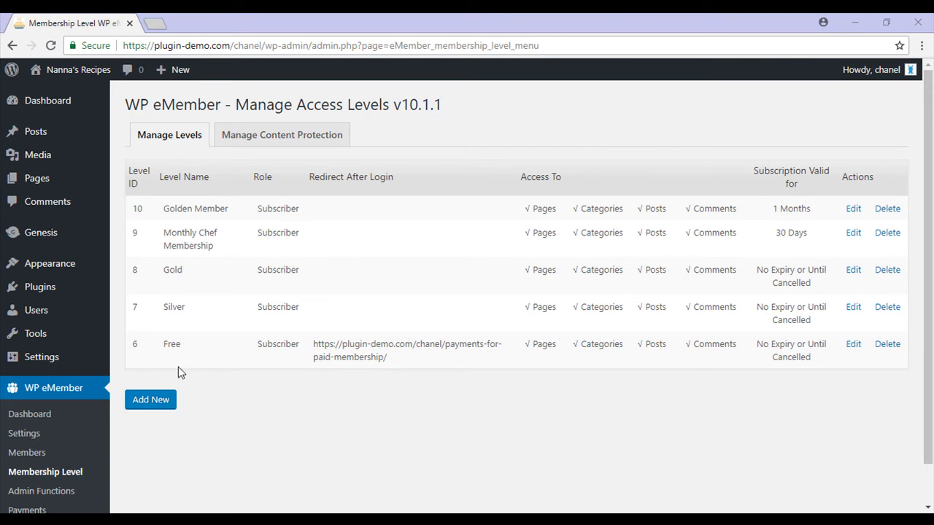
{"action": "mouse_move", "coordinate": [681, 364]}
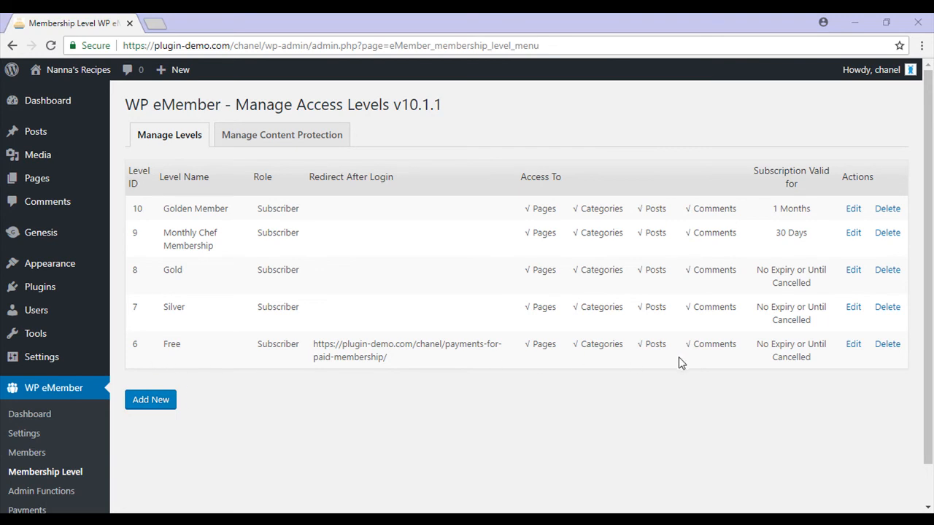
{"action": "mouse_move", "coordinate": [794, 354]}
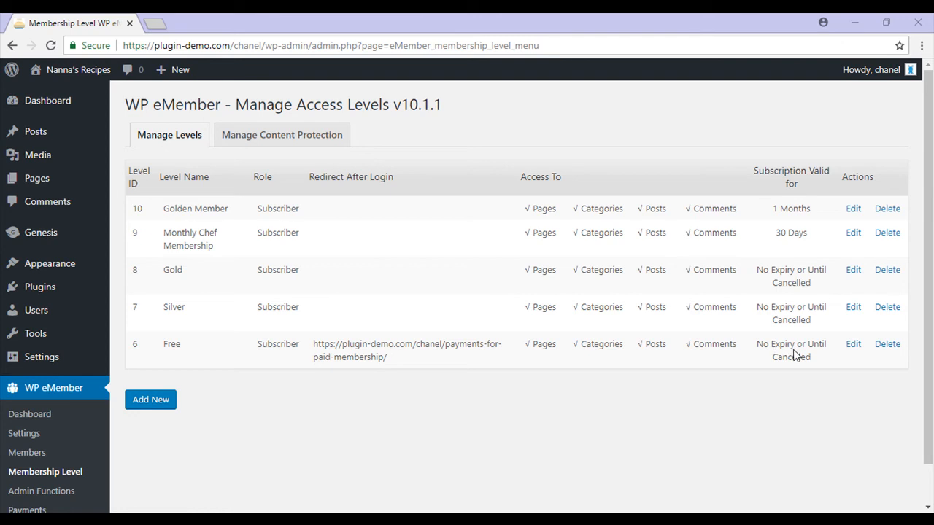
{"action": "mouse_move", "coordinate": [853, 345]}
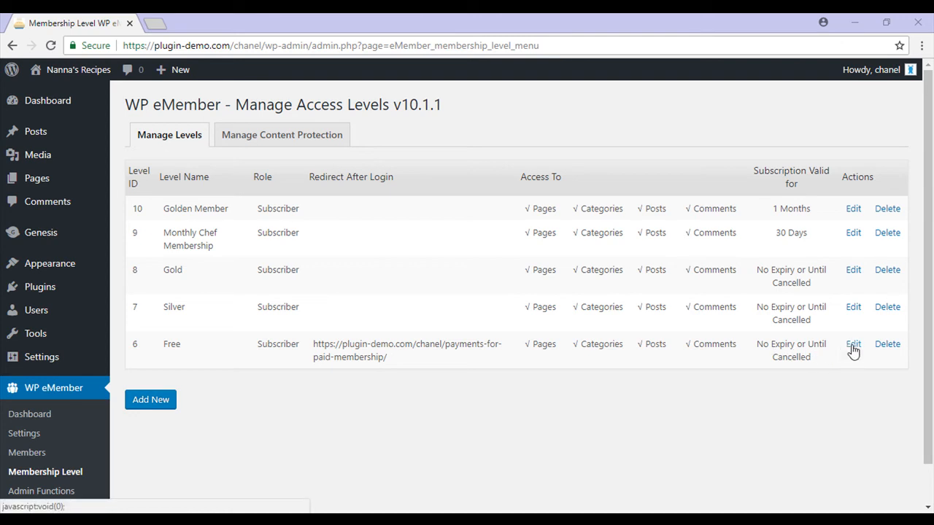
{"action": "mouse_move", "coordinate": [150, 400]}
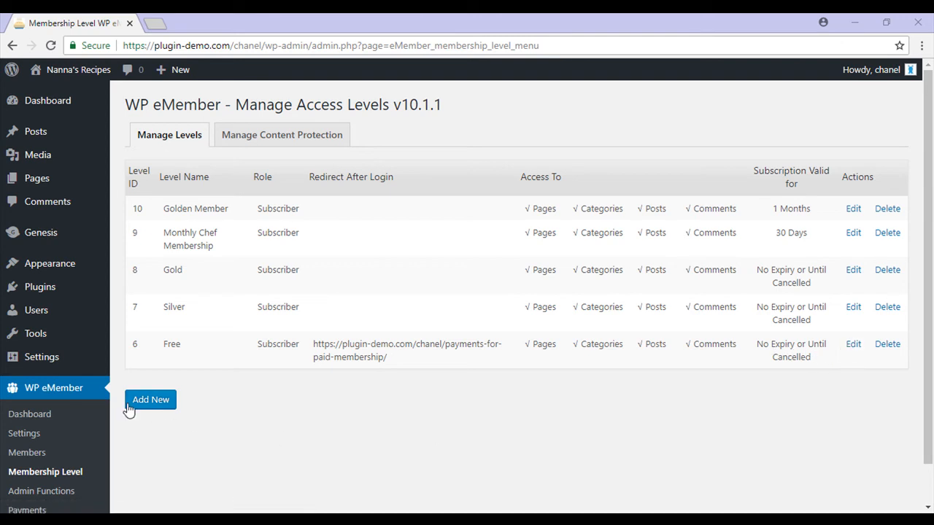
{"action": "mouse_move", "coordinate": [853, 345]}
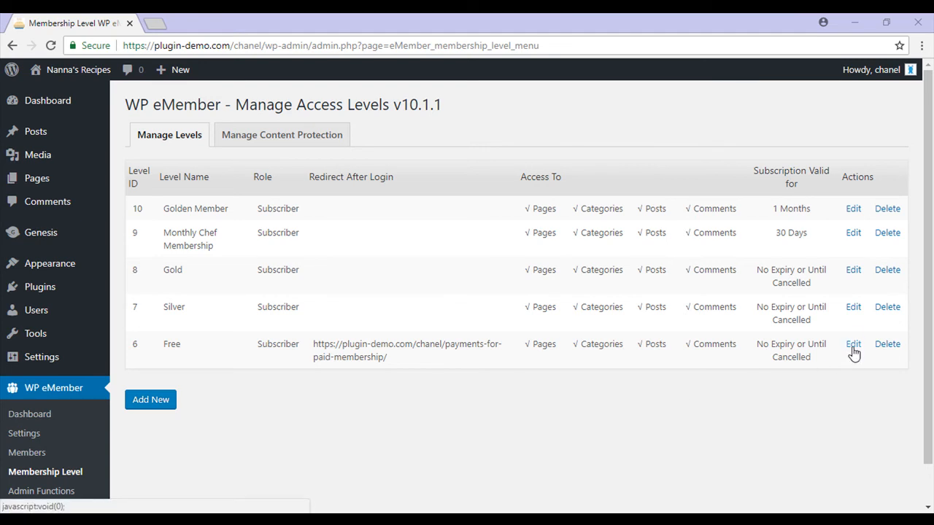
- Re-save the Free level keeping its post-login redirect to the payments page, then list all pages
{"action": "left_click", "coordinate": [852, 344]}
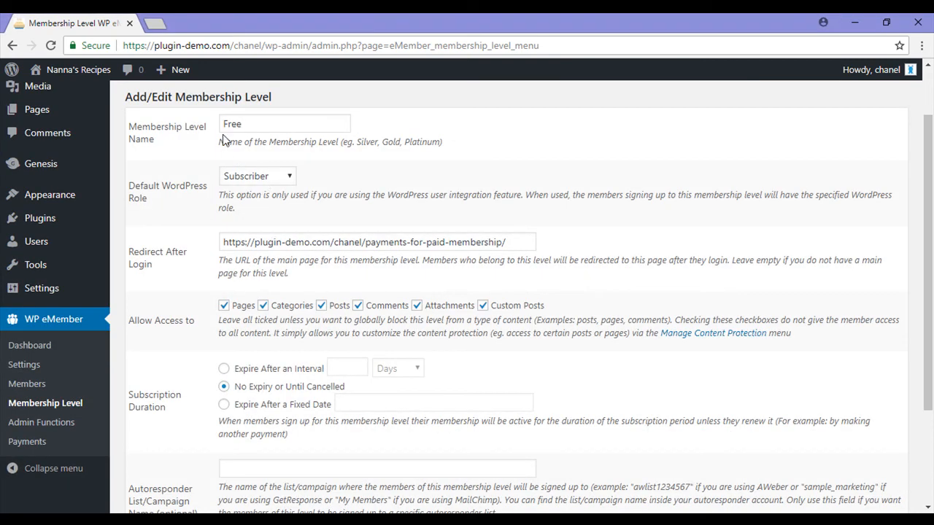
{"action": "mouse_move", "coordinate": [294, 183]}
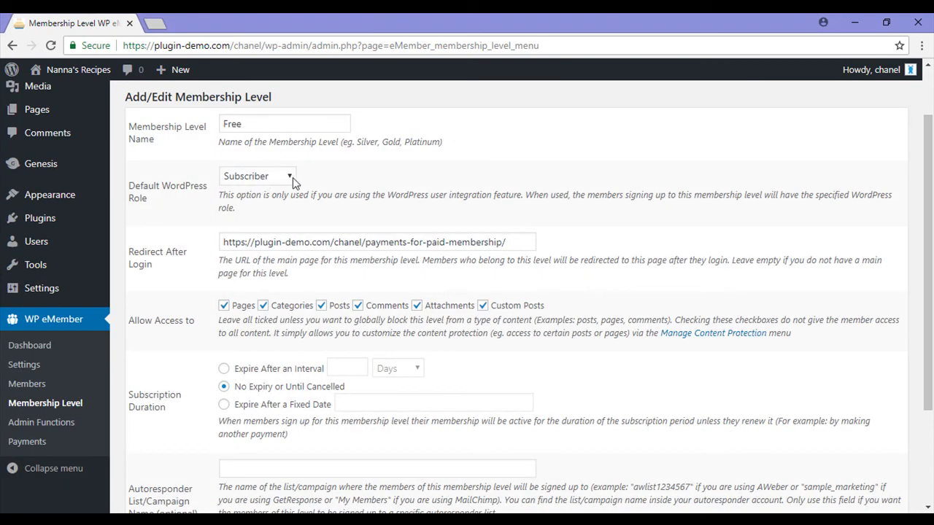
{"action": "mouse_move", "coordinate": [137, 253]}
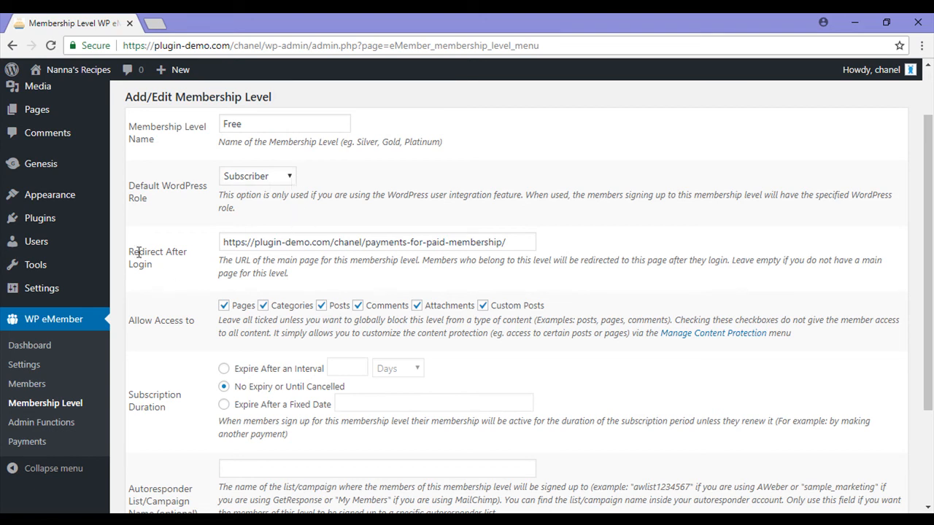
{"action": "double_click", "coordinate": [158, 251]}
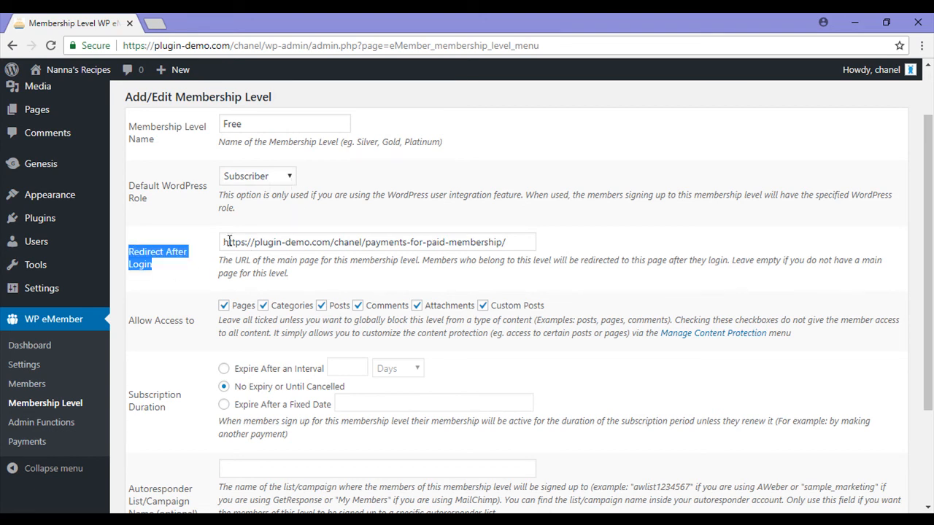
{"action": "left_click", "coordinate": [377, 242]}
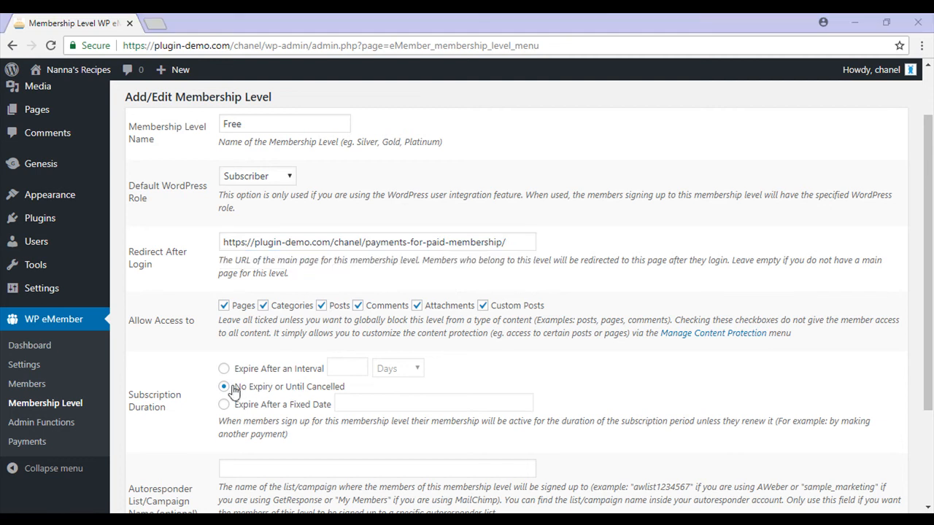
{"action": "scroll", "scroll_direction": "down", "scroll_amount": 3}
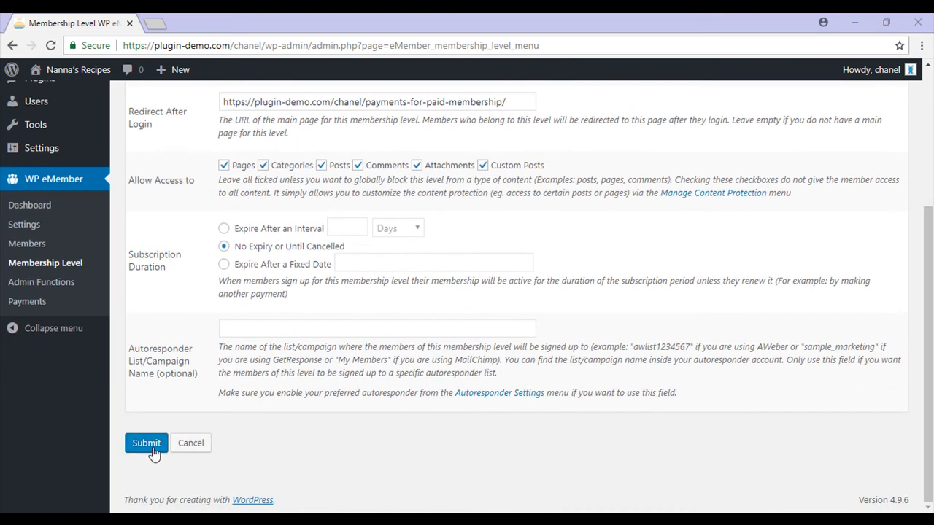
{"action": "left_click", "coordinate": [146, 443]}
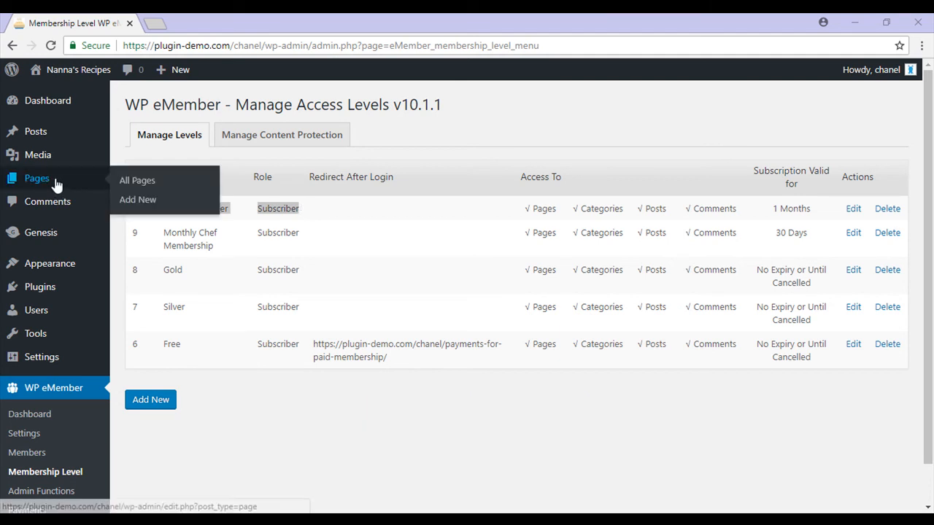
{"action": "left_click", "coordinate": [137, 181]}
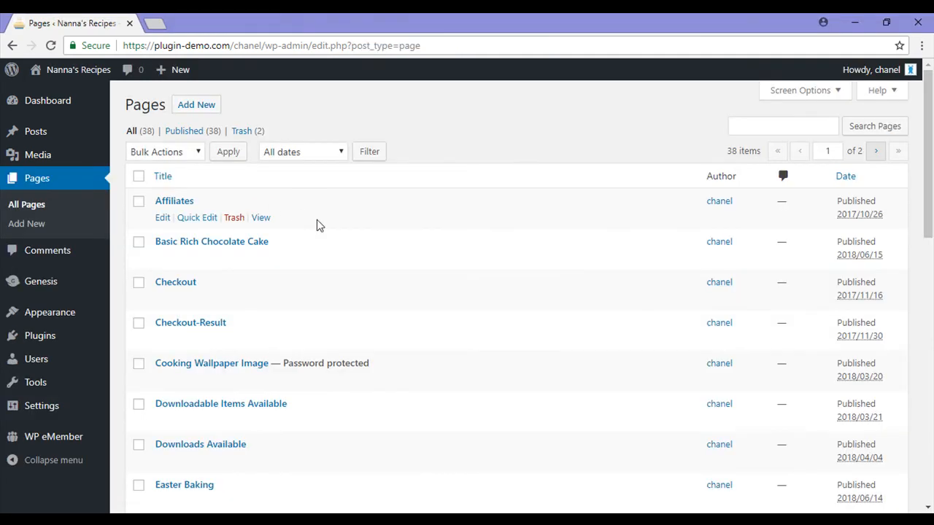
{"action": "mouse_move", "coordinate": [318, 260]}
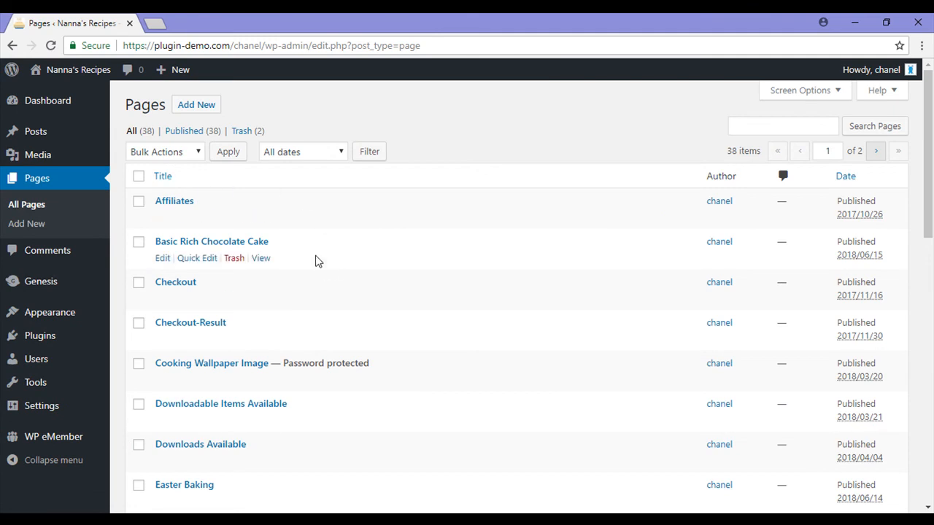
{"action": "mouse_move", "coordinate": [242, 251]}
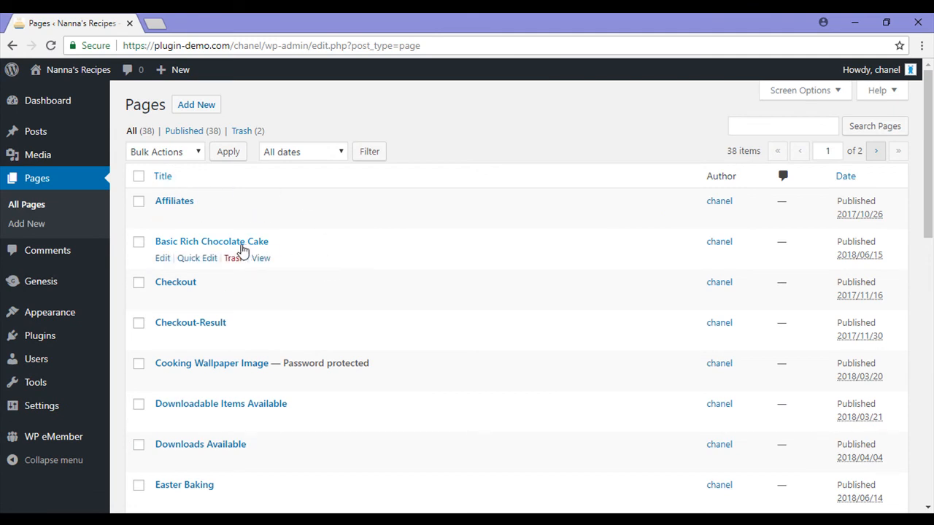
- Protect Basic Rich Chocolate Cake for Free, Silver, Gold, Monthly Chef and Golden Member levels and update it
{"action": "left_click", "coordinate": [211, 241]}
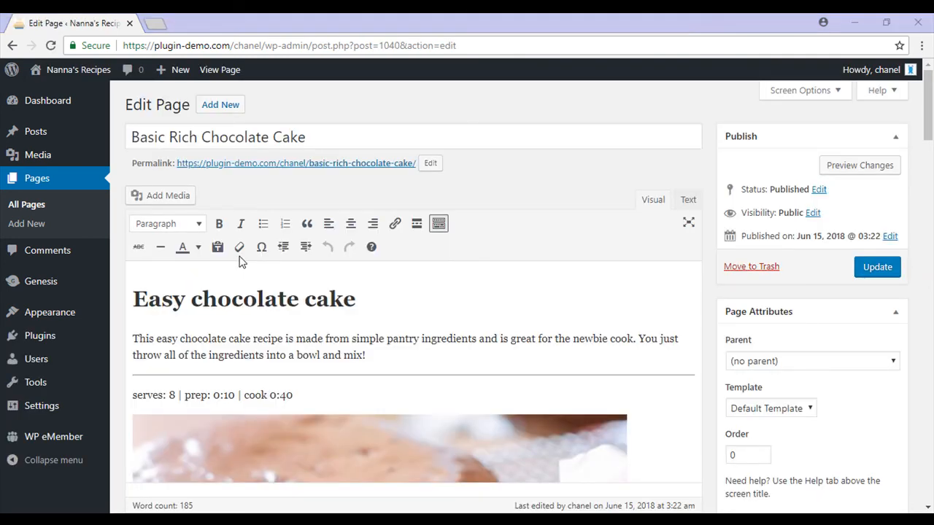
{"action": "scroll", "scroll_direction": "down", "scroll_amount": 3}
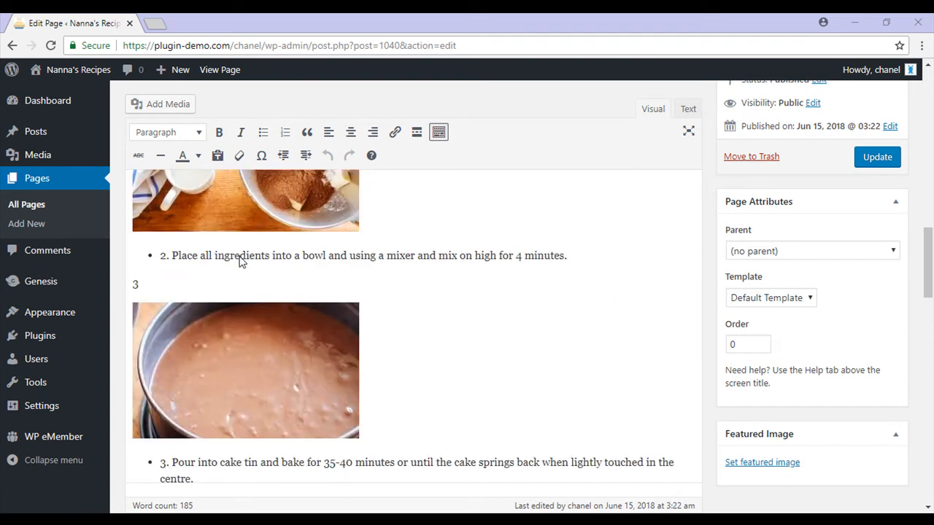
{"action": "scroll", "scroll_direction": "down", "scroll_amount": 3}
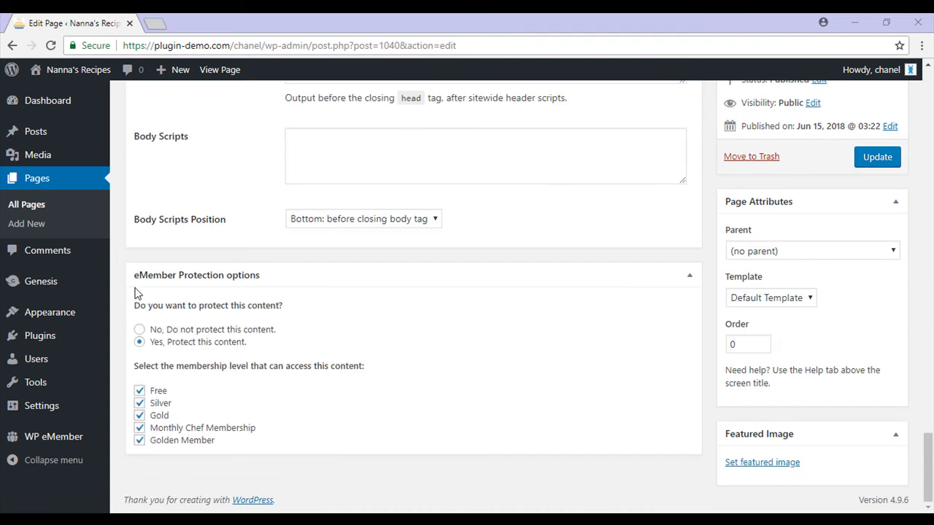
{"action": "mouse_move", "coordinate": [271, 283]}
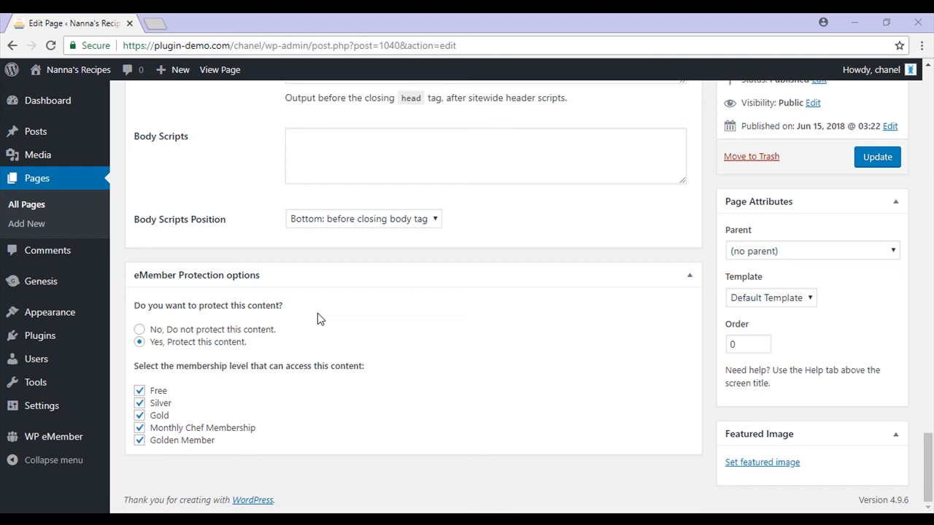
{"action": "mouse_move", "coordinate": [333, 394]}
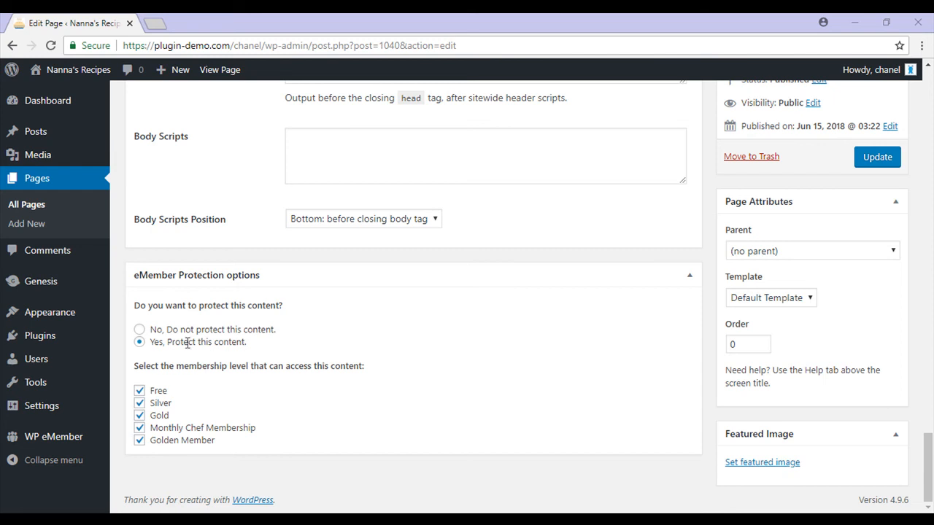
{"action": "mouse_move", "coordinate": [276, 394]}
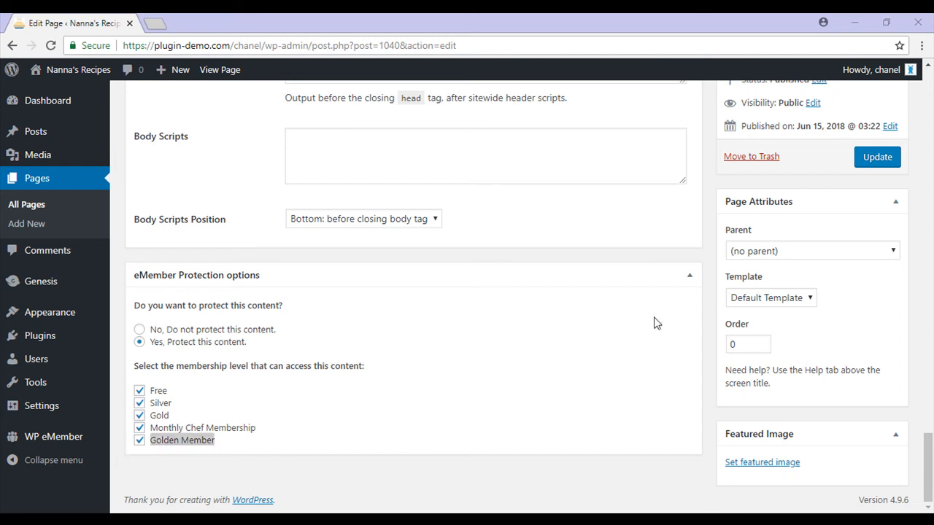
{"action": "left_click", "coordinate": [877, 157]}
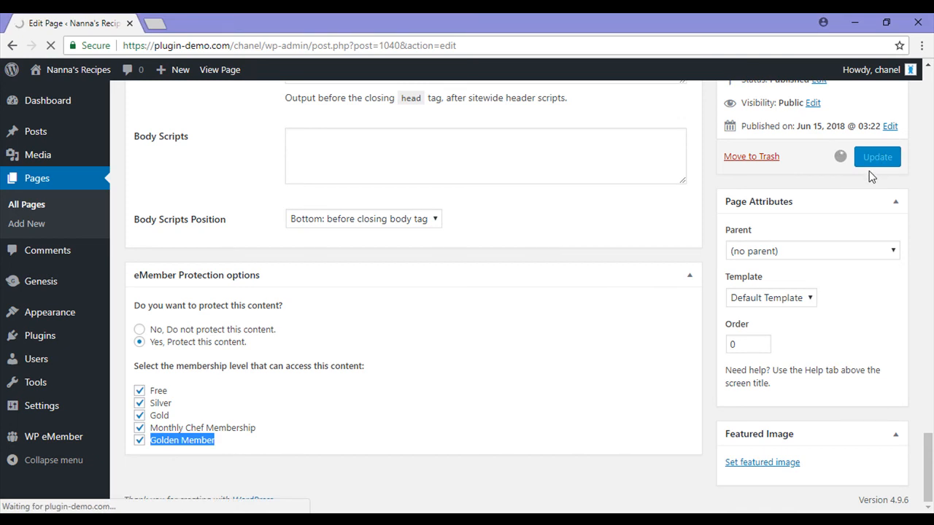
{"action": "left_click", "coordinate": [877, 156]}
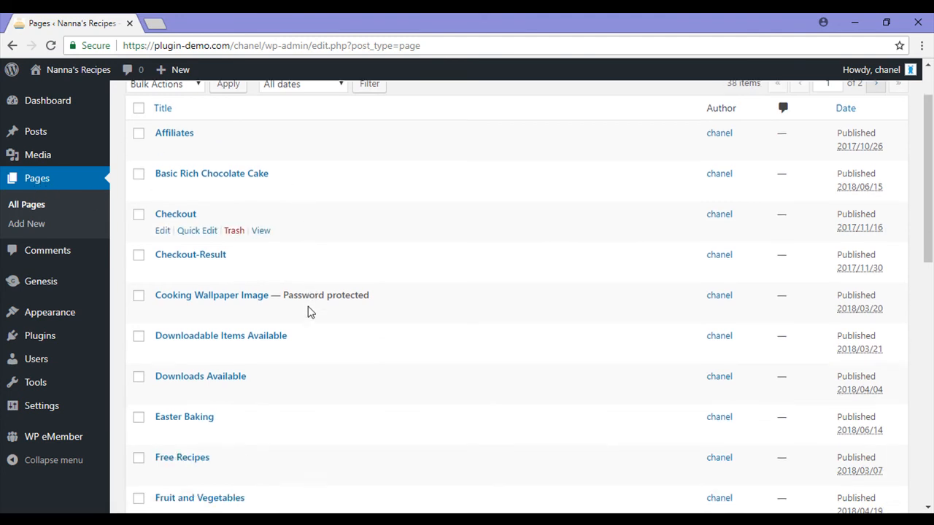
- Edit the Join Us page, placing the insertion point below the Create An Account image
{"action": "scroll", "scroll_direction": "down", "scroll_amount": 3}
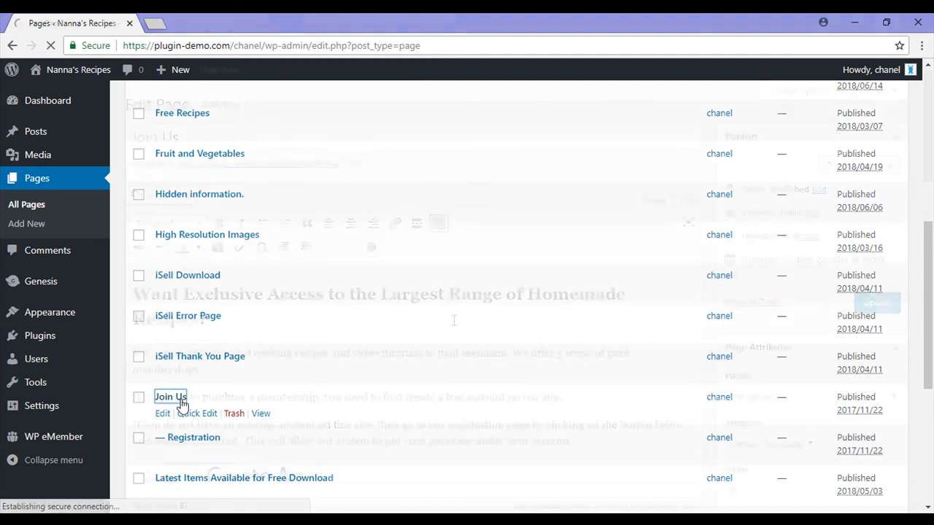
{"action": "left_click", "coordinate": [162, 413]}
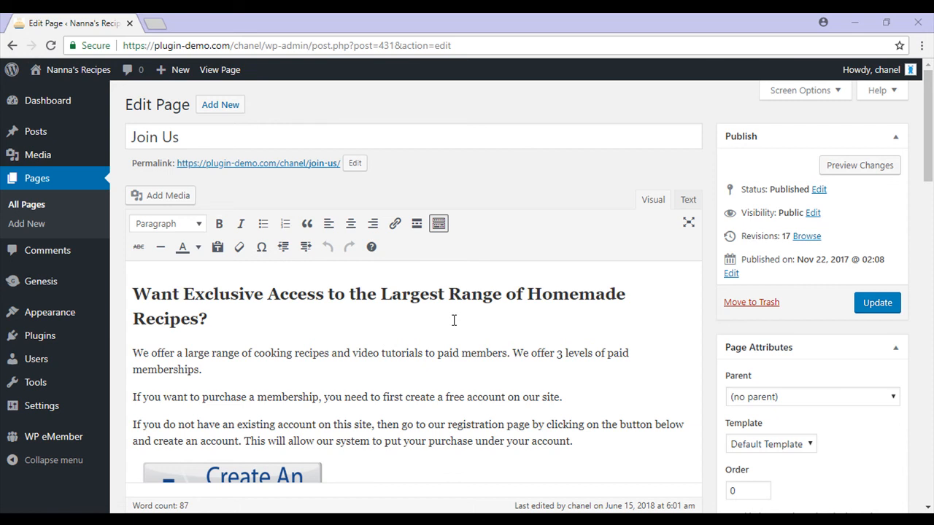
{"action": "scroll", "scroll_direction": "down", "scroll_amount": 3}
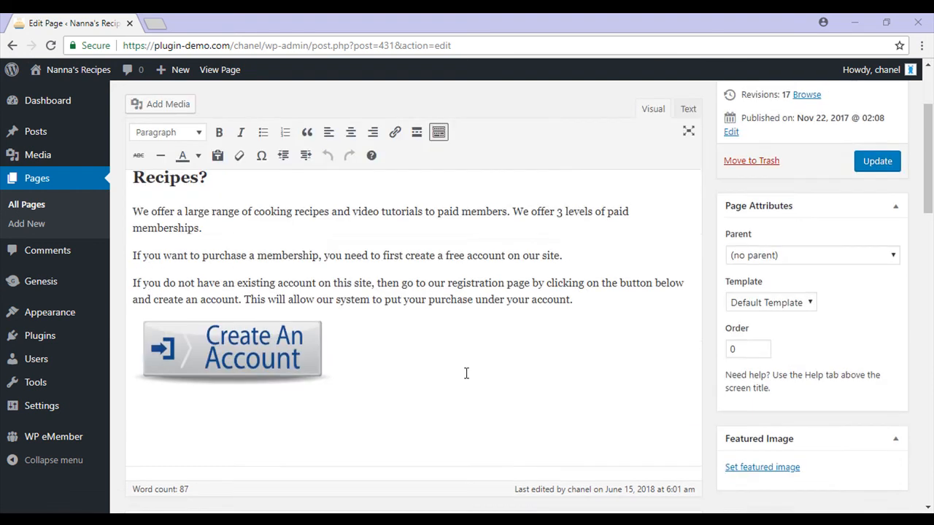
{"action": "scroll", "scroll_direction": "down", "scroll_amount": 3}
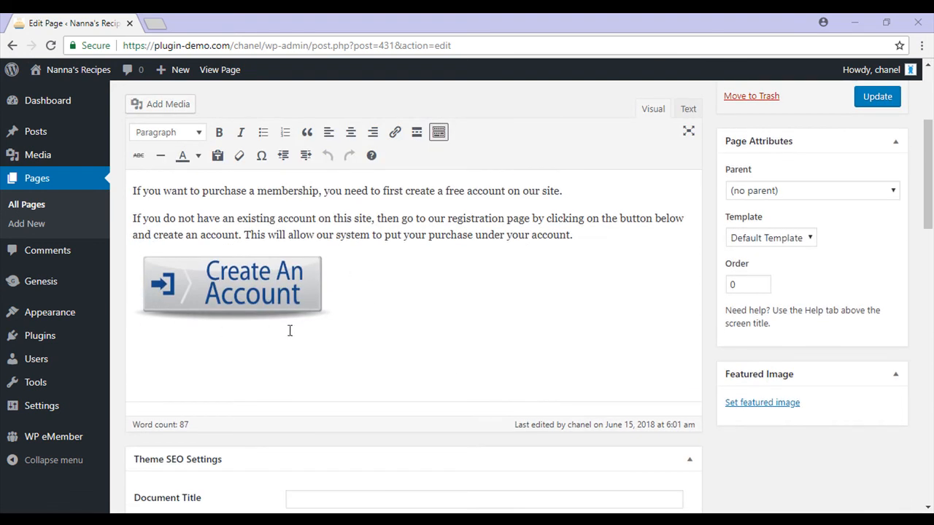
{"action": "left_click", "coordinate": [233, 284]}
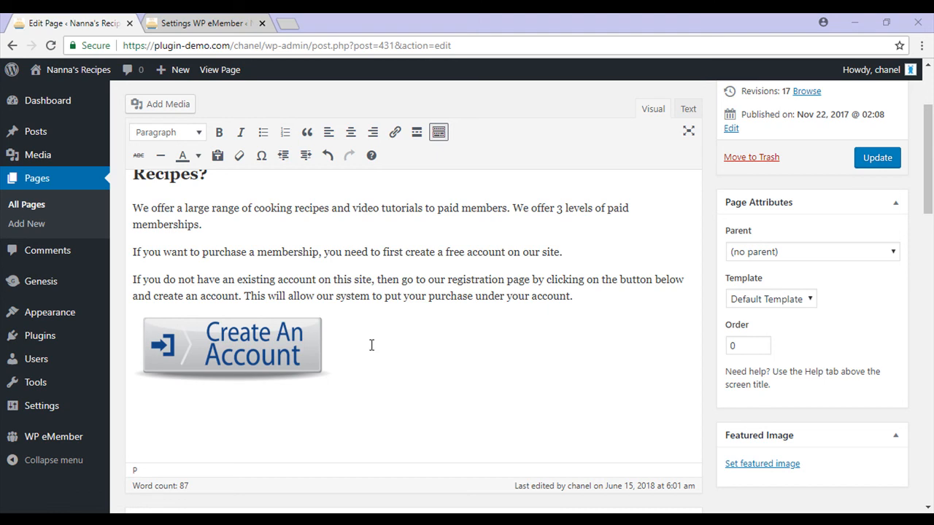
- Update the Join Us page and return to the list of all pages
{"action": "left_click", "coordinate": [877, 157]}
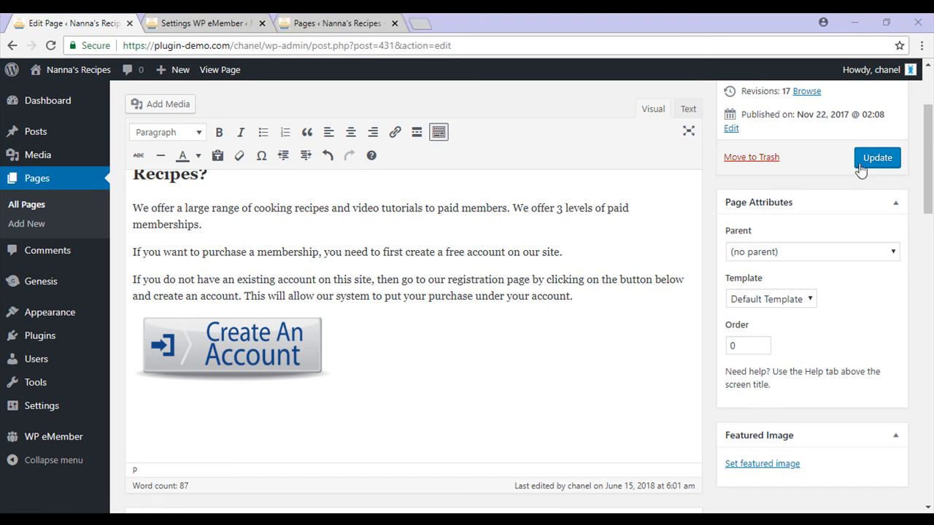
{"action": "left_click", "coordinate": [877, 158]}
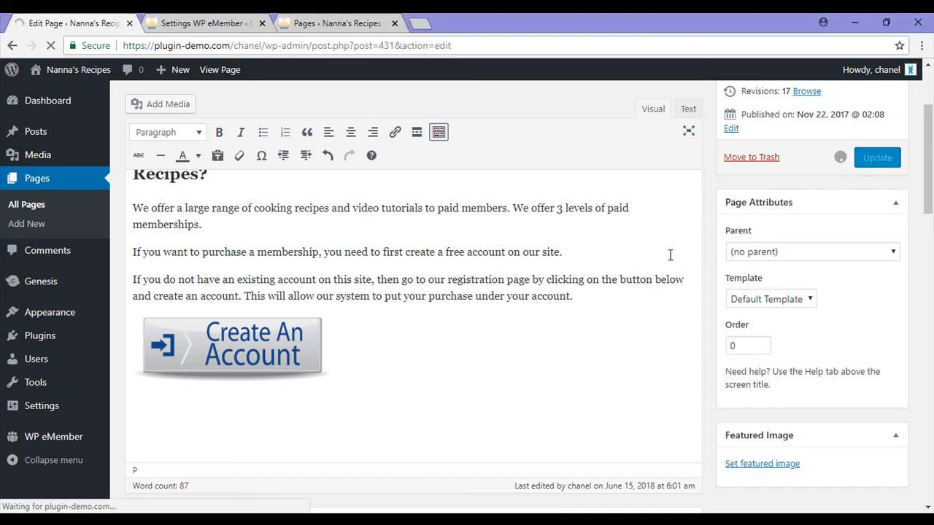
{"action": "left_click", "coordinate": [877, 157]}
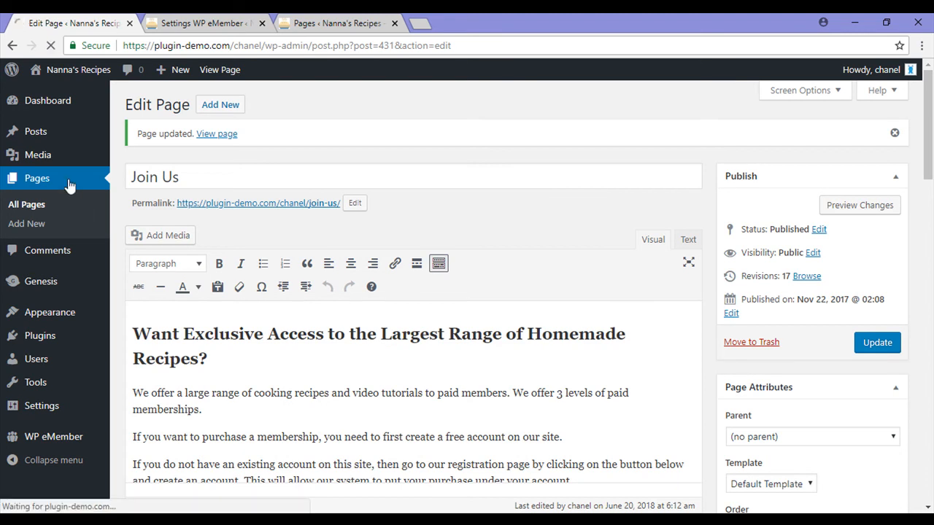
- From page 2 of All Pages, edit Payments for Paid Membership and review its payment button shortcodes
{"action": "left_click", "coordinate": [27, 204]}
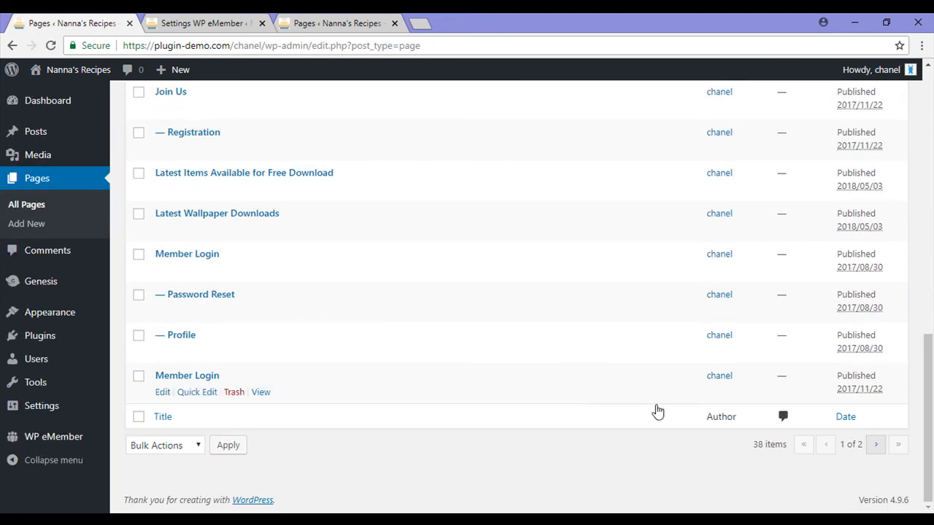
{"action": "left_click", "coordinate": [875, 443]}
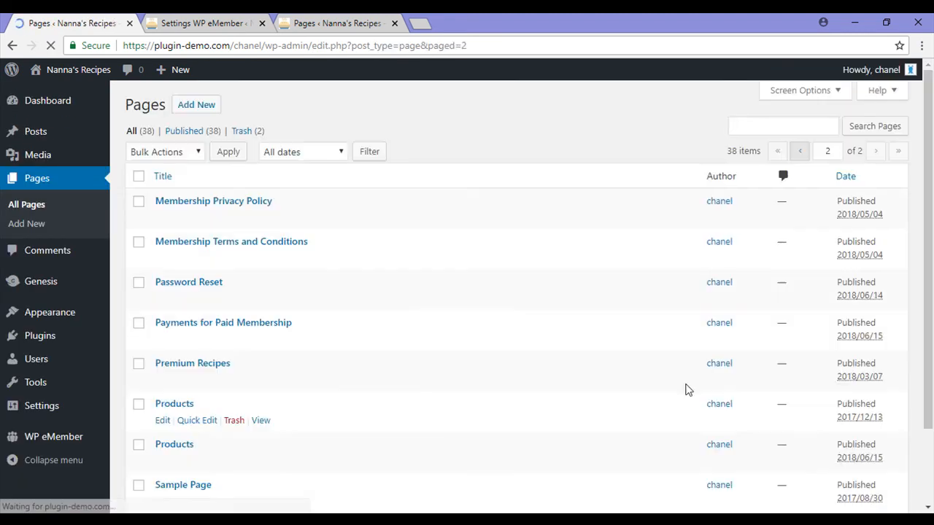
{"action": "mouse_move", "coordinate": [222, 323]}
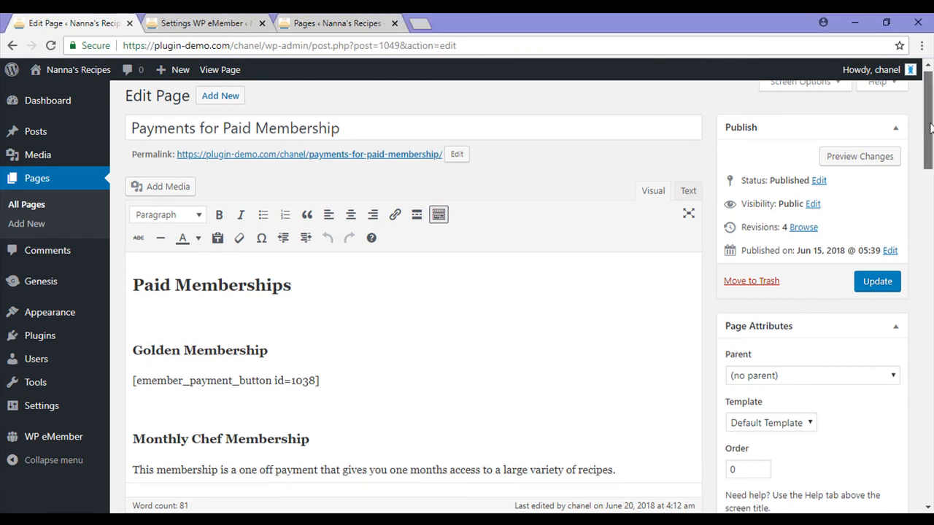
{"action": "scroll", "scroll_direction": "down", "scroll_amount": 3}
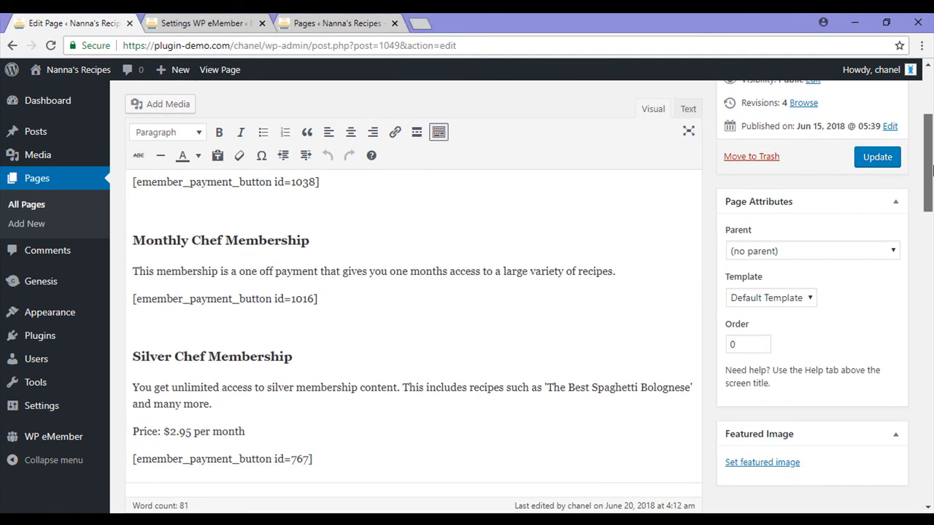
{"action": "scroll", "scroll_direction": "down", "scroll_amount": 3}
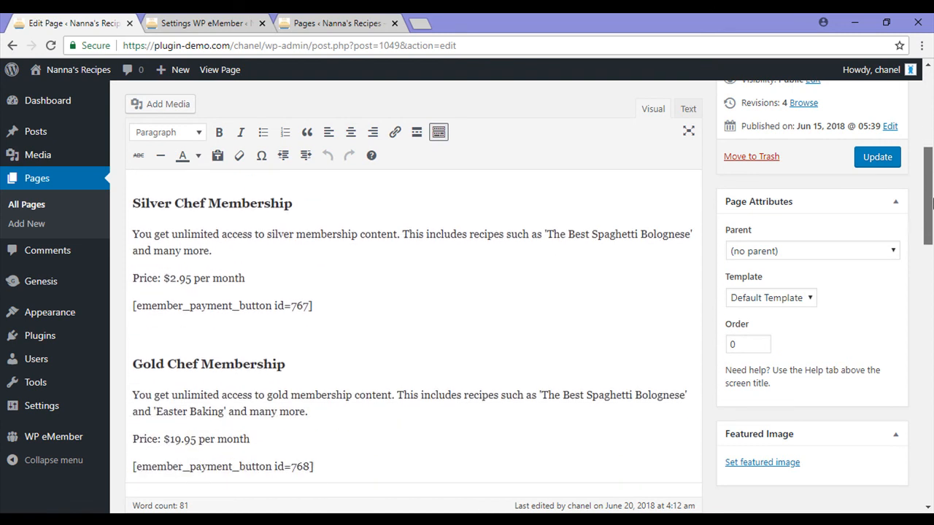
{"action": "scroll", "scroll_direction": "down", "scroll_amount": 3}
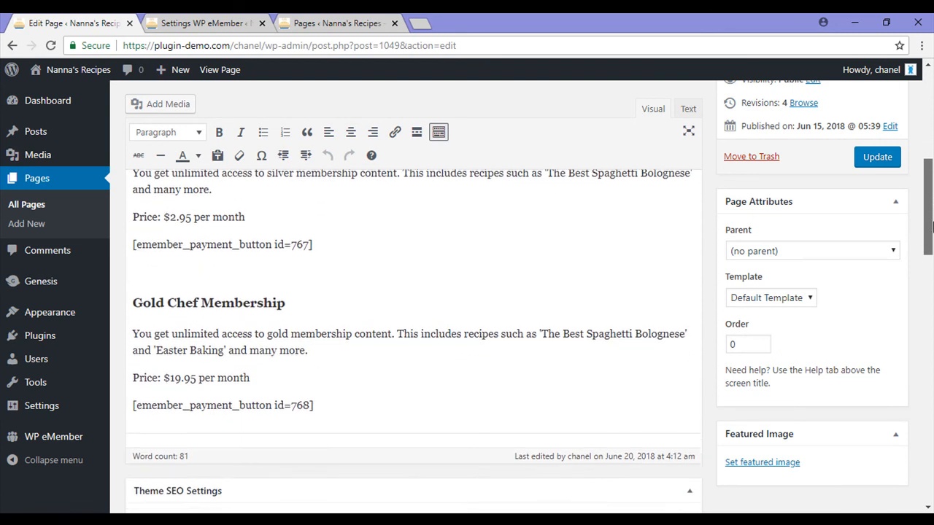
{"action": "scroll", "scroll_direction": "down", "scroll_amount": 3}
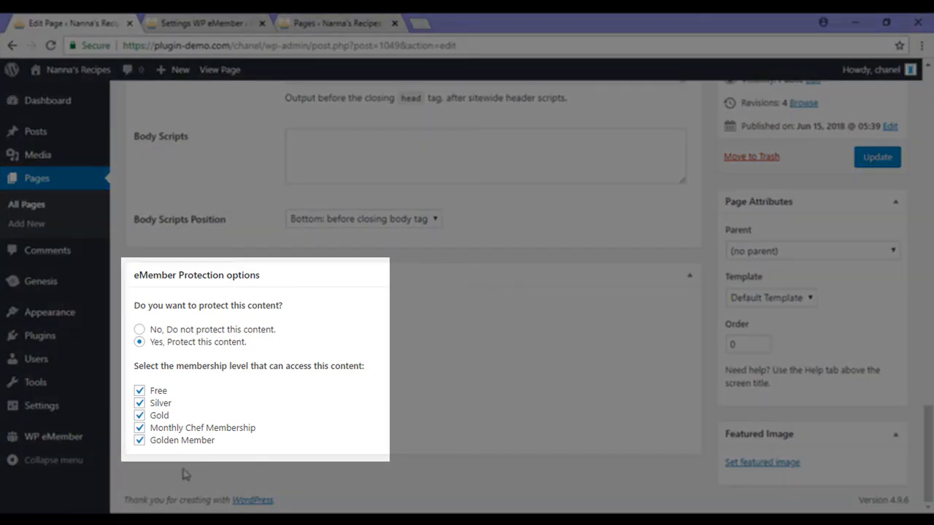
{"action": "mouse_move", "coordinate": [102, 327]}
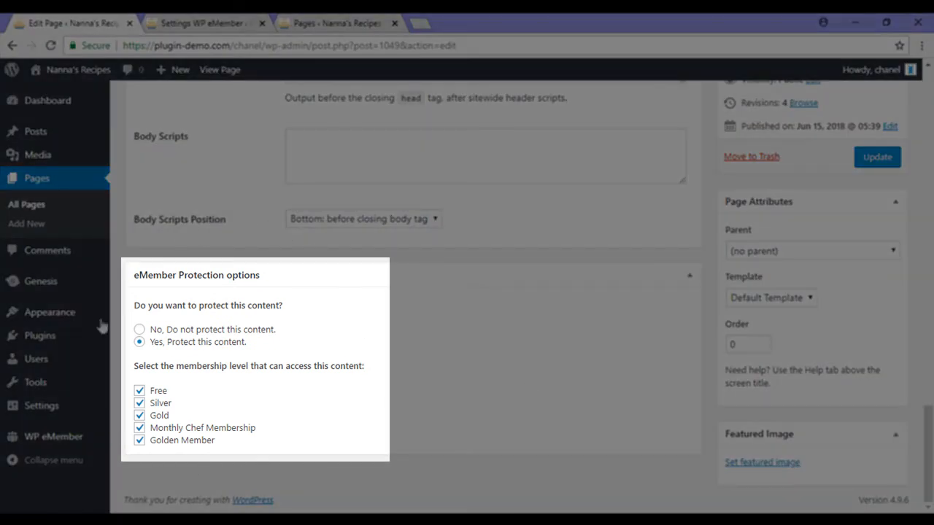
{"action": "mouse_move", "coordinate": [155, 359]}
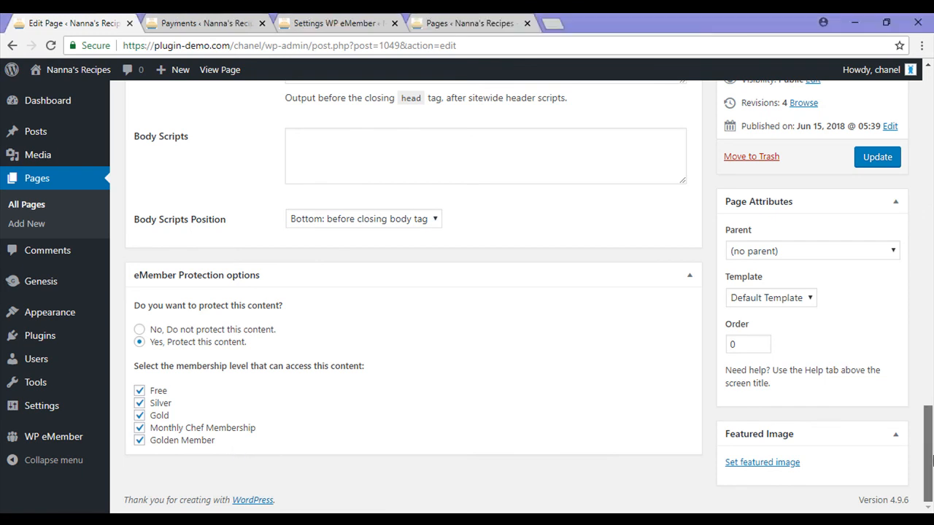
- Review the page's eMember Protection options covering all membership levels
{"action": "scroll", "scroll_direction": "up", "scroll_amount": 3}
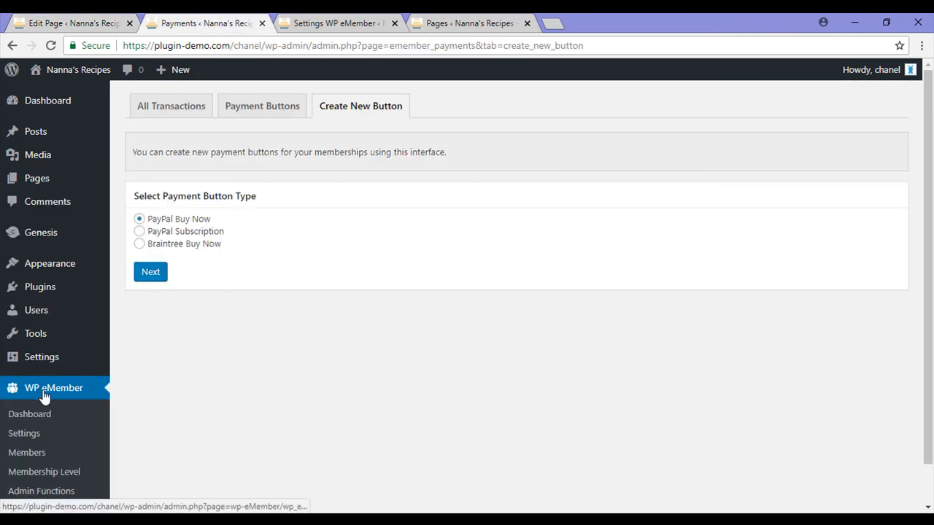
- Choose a PayPal Buy Now button type and proceed to its configuration form
{"action": "scroll", "scroll_direction": "down", "scroll_amount": 3}
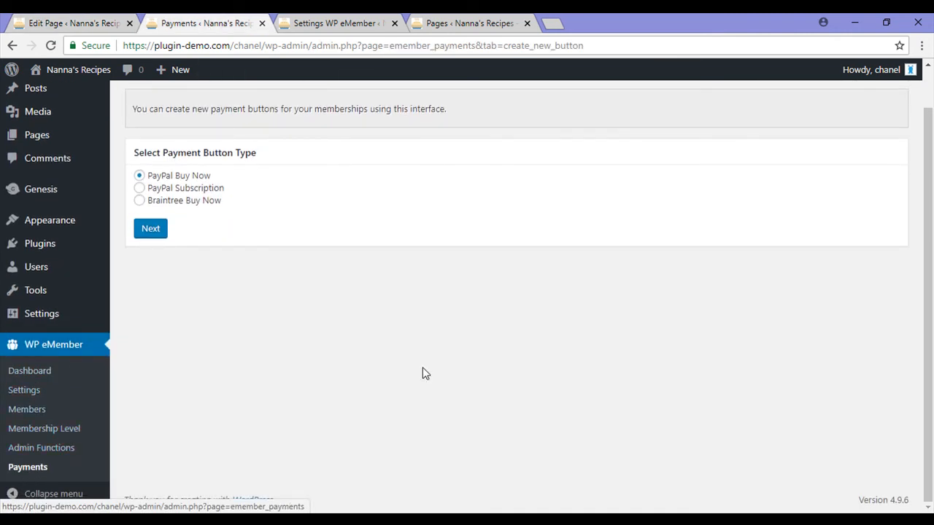
{"action": "scroll", "scroll_direction": "up", "scroll_amount": 3}
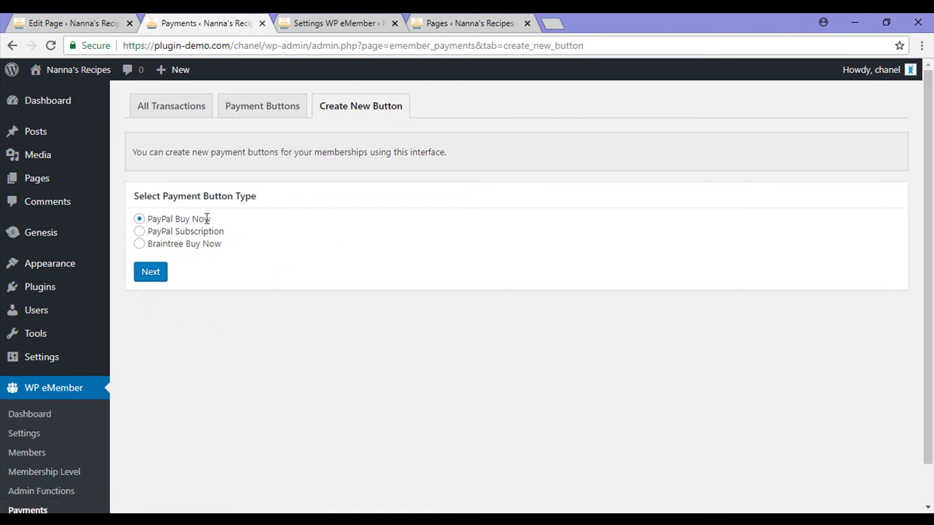
{"action": "left_click", "coordinate": [151, 272]}
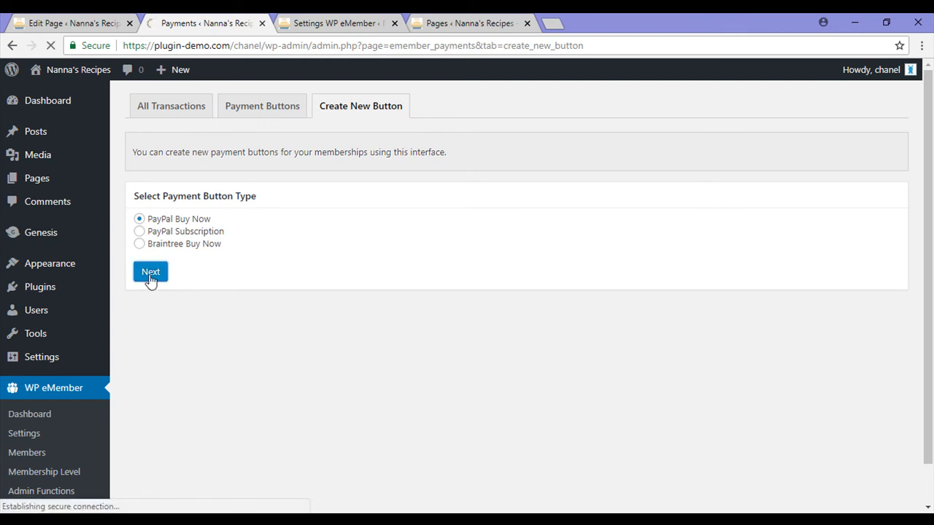
{"action": "left_click", "coordinate": [150, 271]}
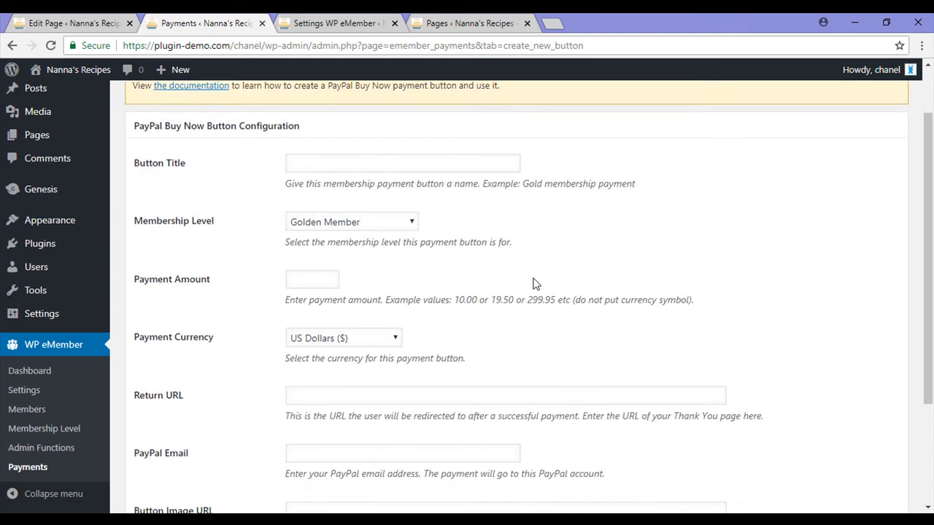
{"action": "scroll", "scroll_direction": "down", "scroll_amount": 3}
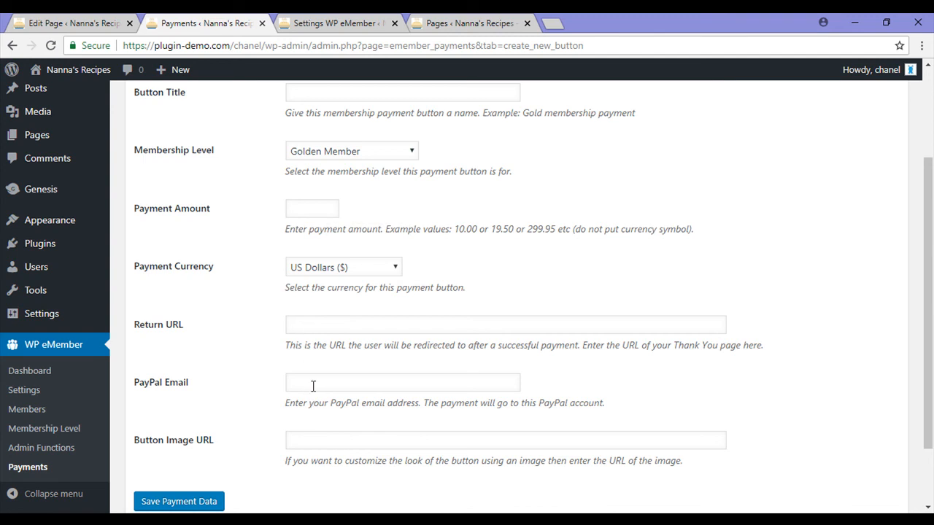
{"action": "scroll", "scroll_direction": "down", "scroll_amount": 3}
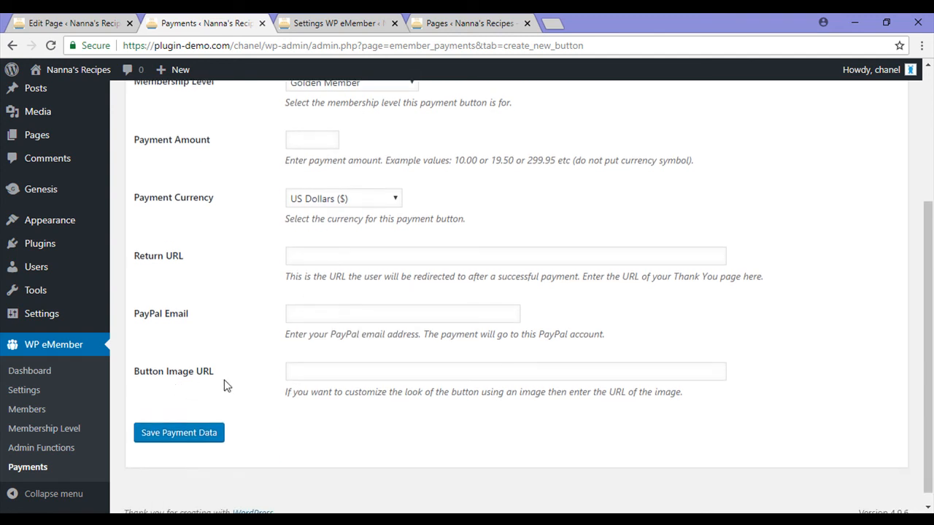
{"action": "mouse_move", "coordinate": [207, 449]}
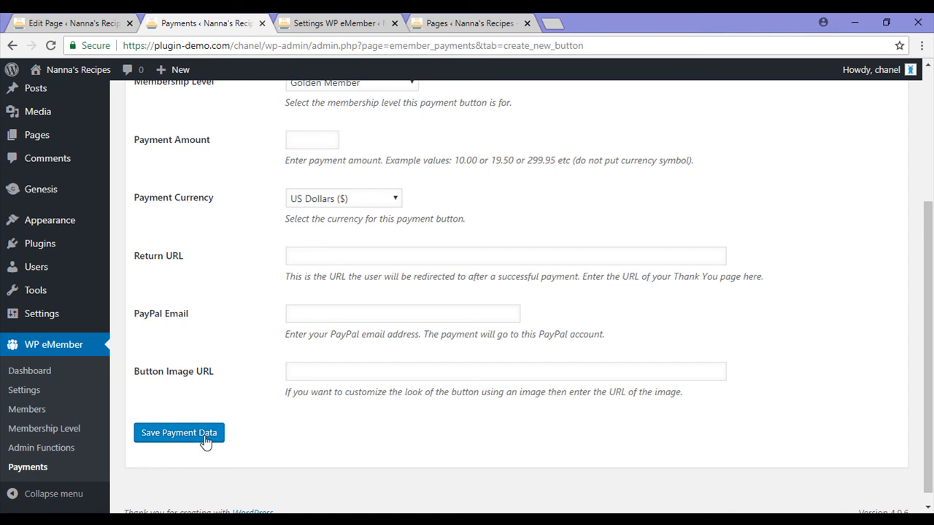
- View the saved Golden Member button, then select its shortcode line in the page's raw HTML text
{"action": "left_click", "coordinate": [178, 432]}
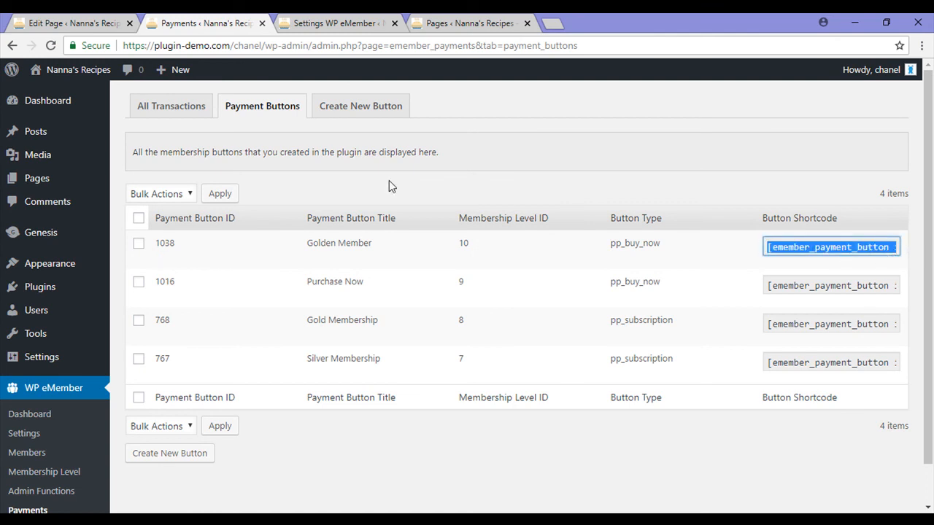
{"action": "left_click", "coordinate": [70, 24]}
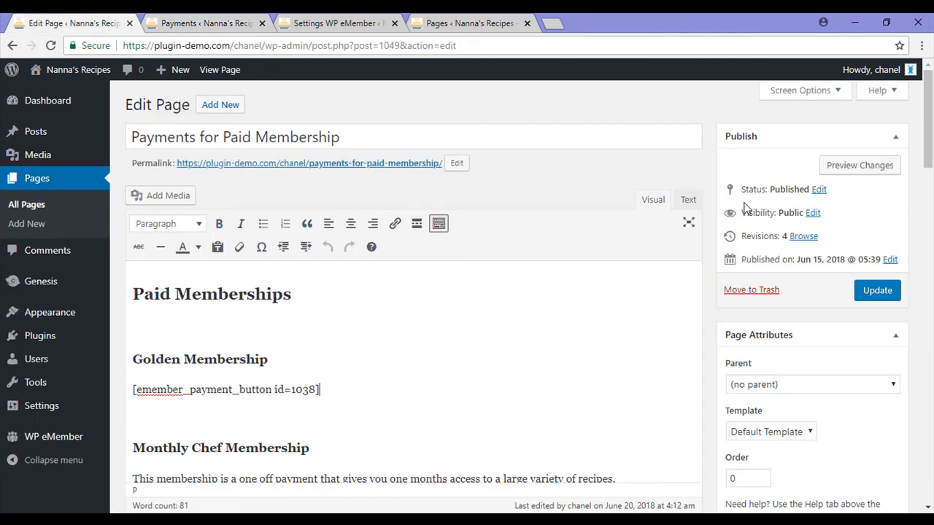
{"action": "left_click", "coordinate": [686, 199]}
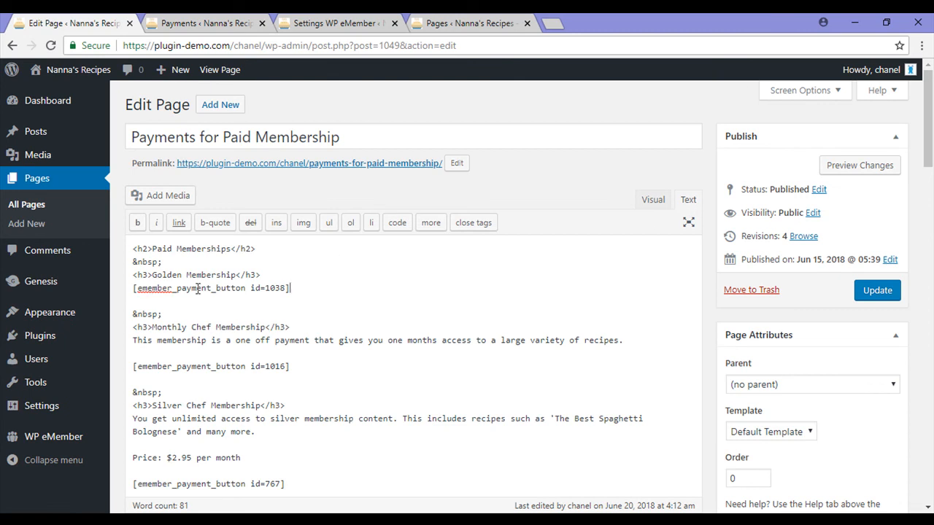
{"action": "triple_click", "coordinate": [210, 288]}
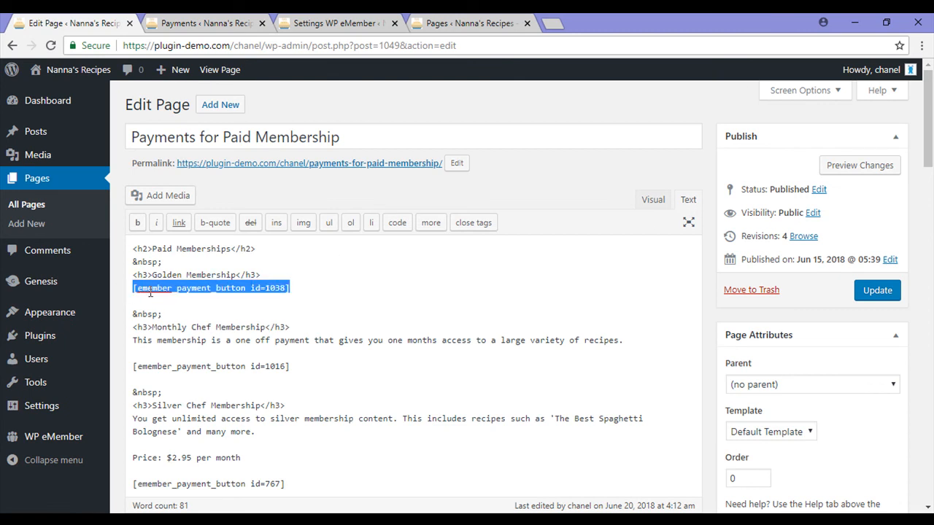